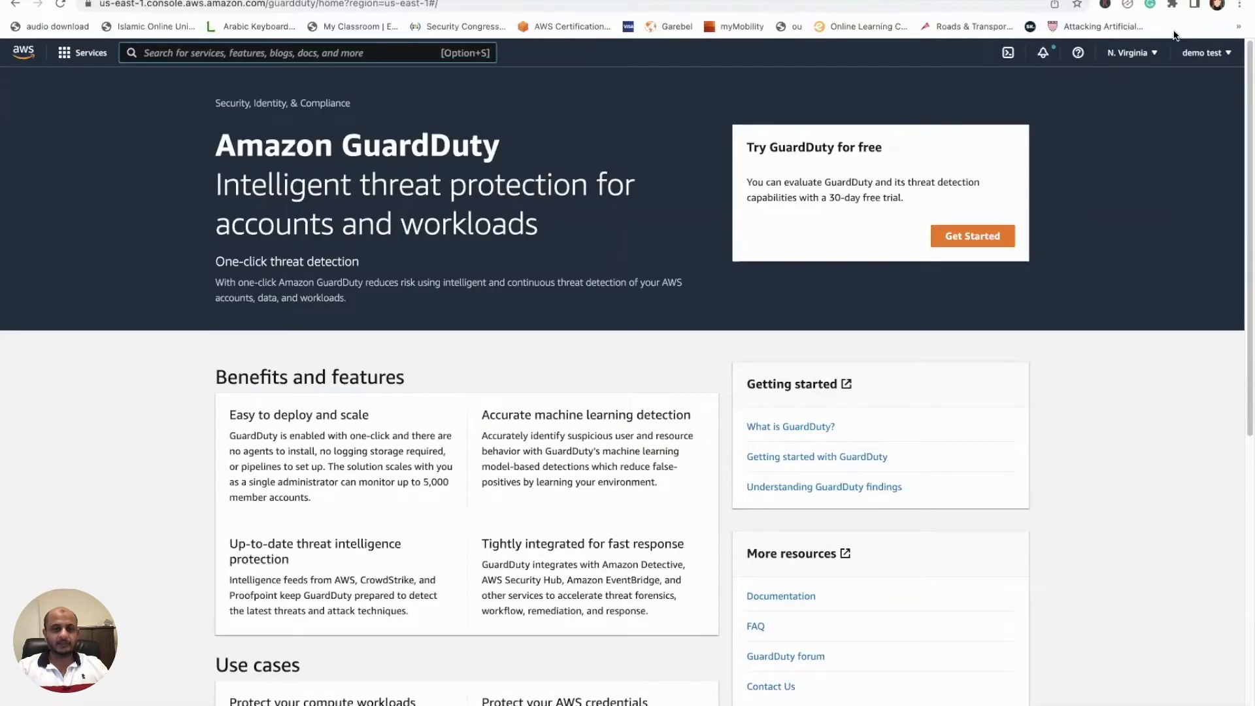
{"action": "mouse_move", "coordinate": [1131, 178]}
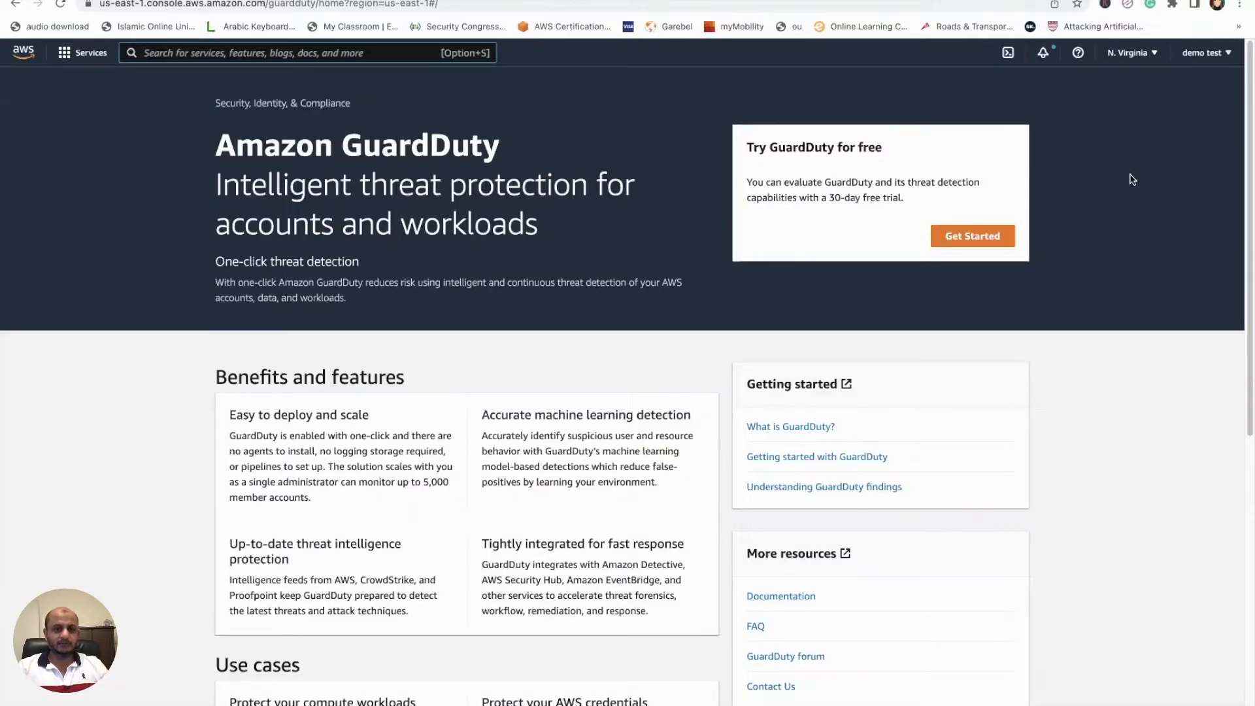
{"action": "mouse_move", "coordinate": [671, 430]}
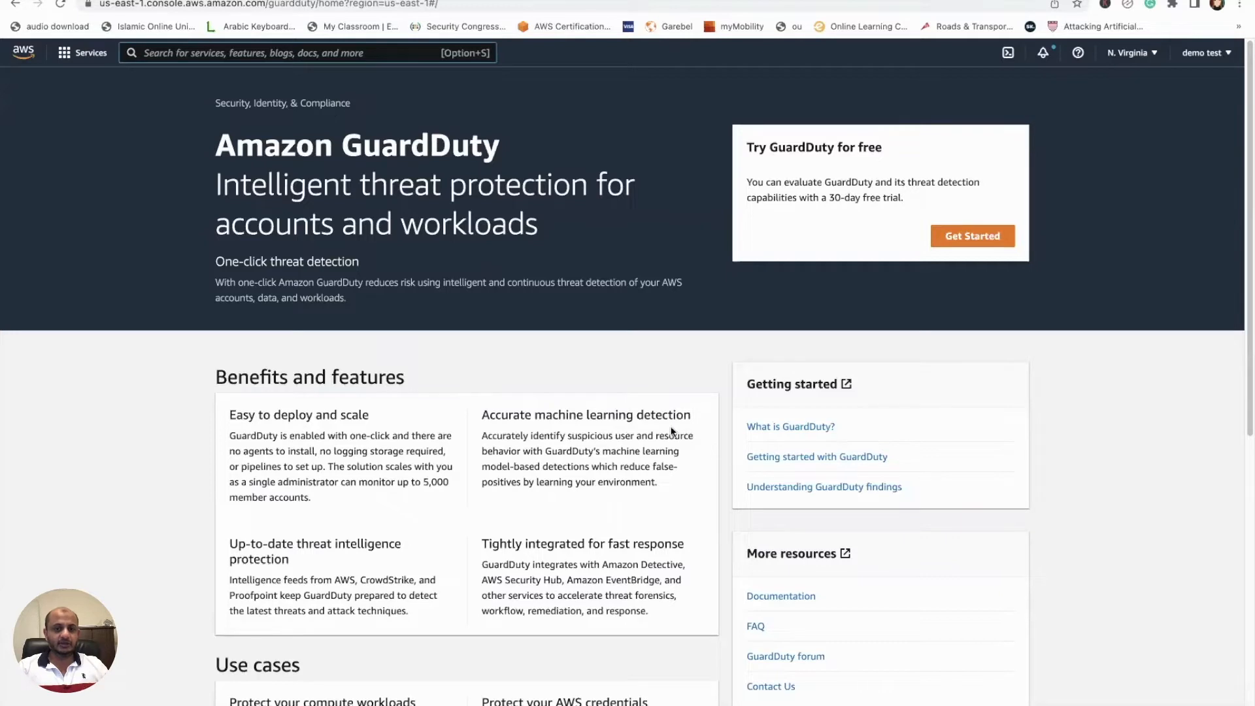
{"action": "mouse_move", "coordinate": [227, 367]}
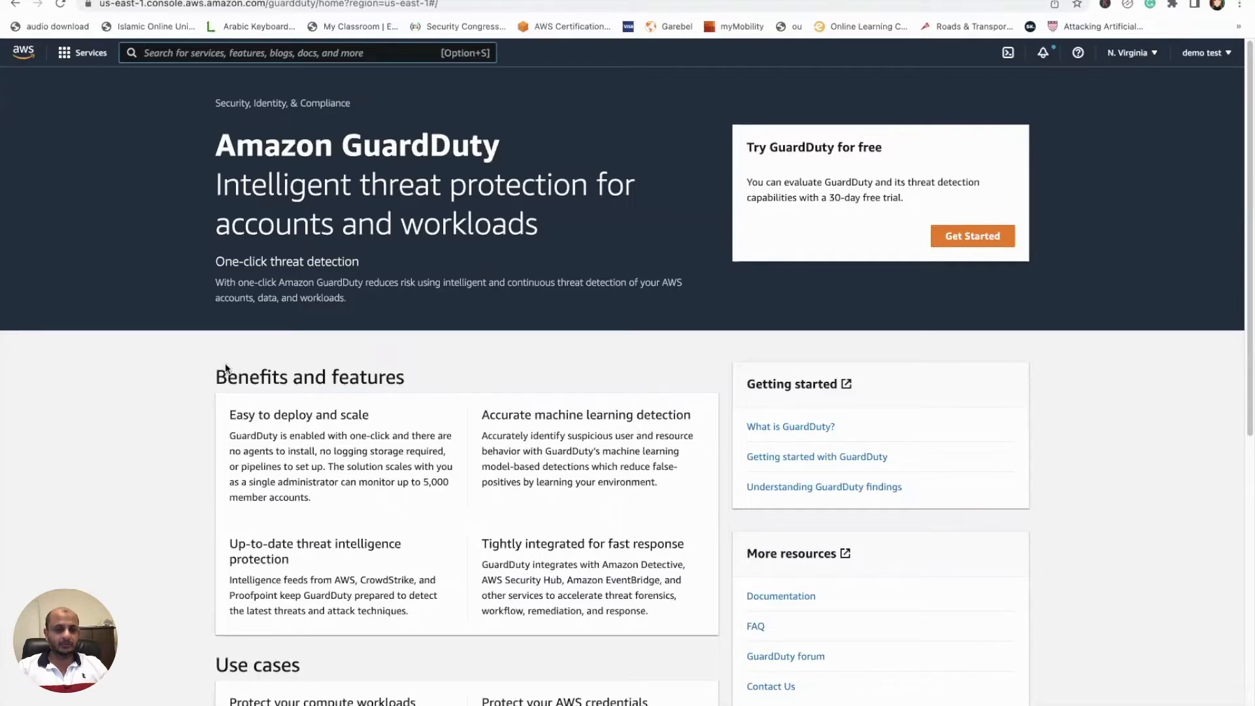
{"action": "mouse_move", "coordinate": [404, 232]}
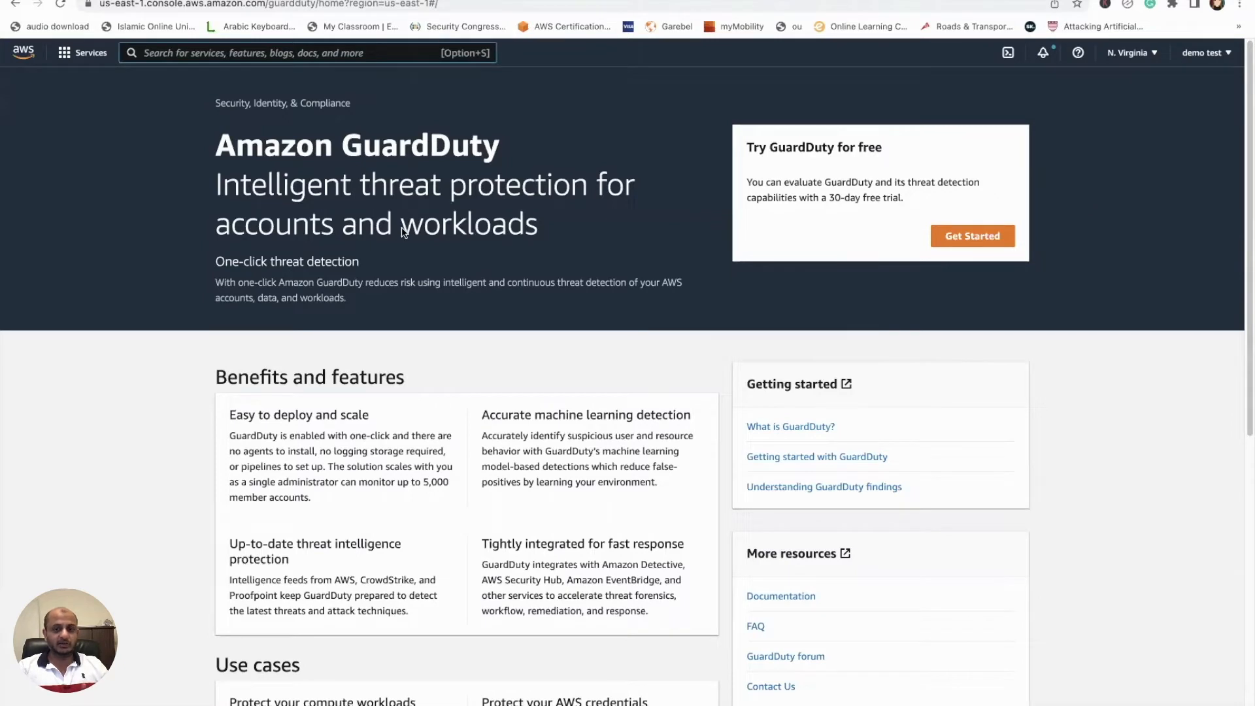
{"action": "mouse_move", "coordinate": [965, 165]}
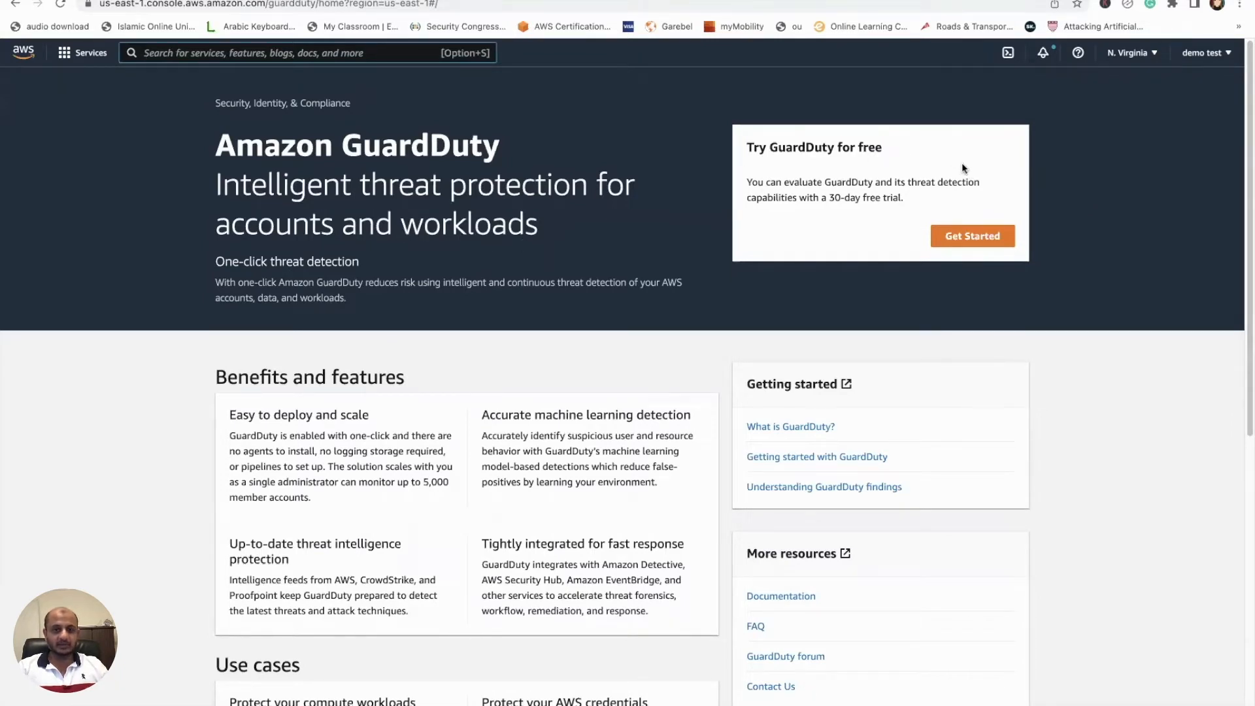
{"action": "mouse_move", "coordinate": [800, 235]}
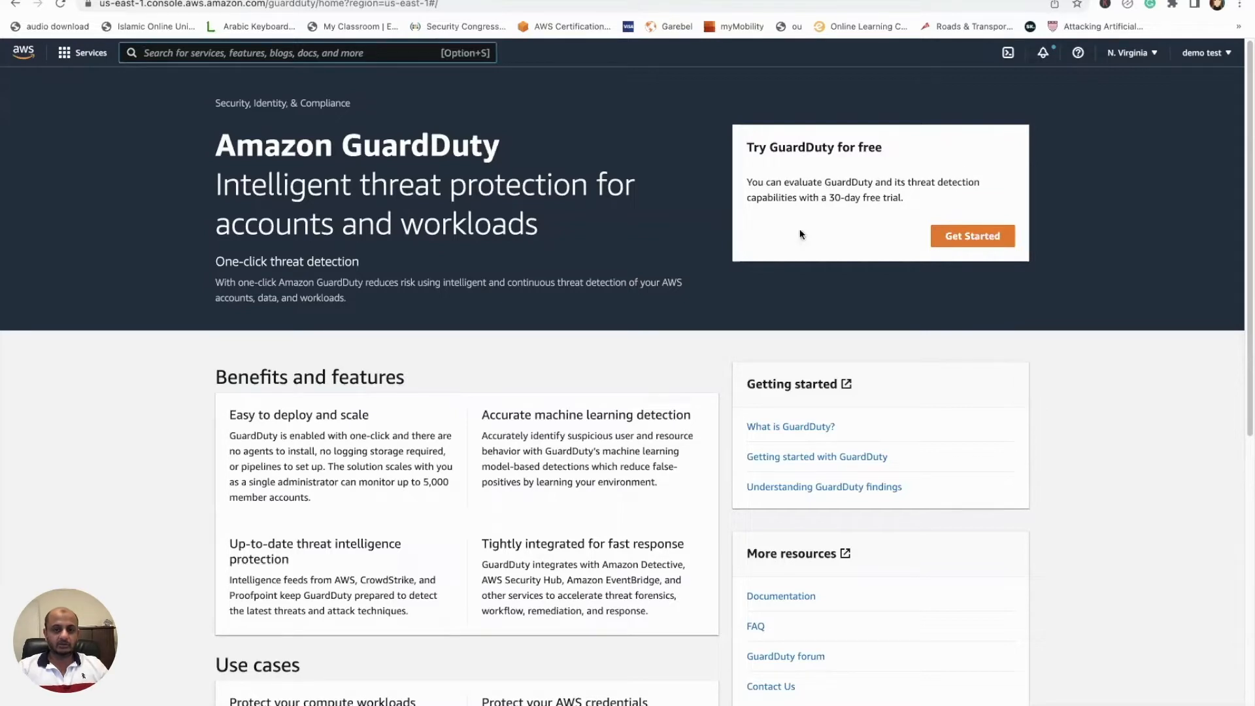
Start the GuardDuty 30-day free trial from the landing page's Get Started box.
{"action": "left_click", "coordinate": [972, 235]}
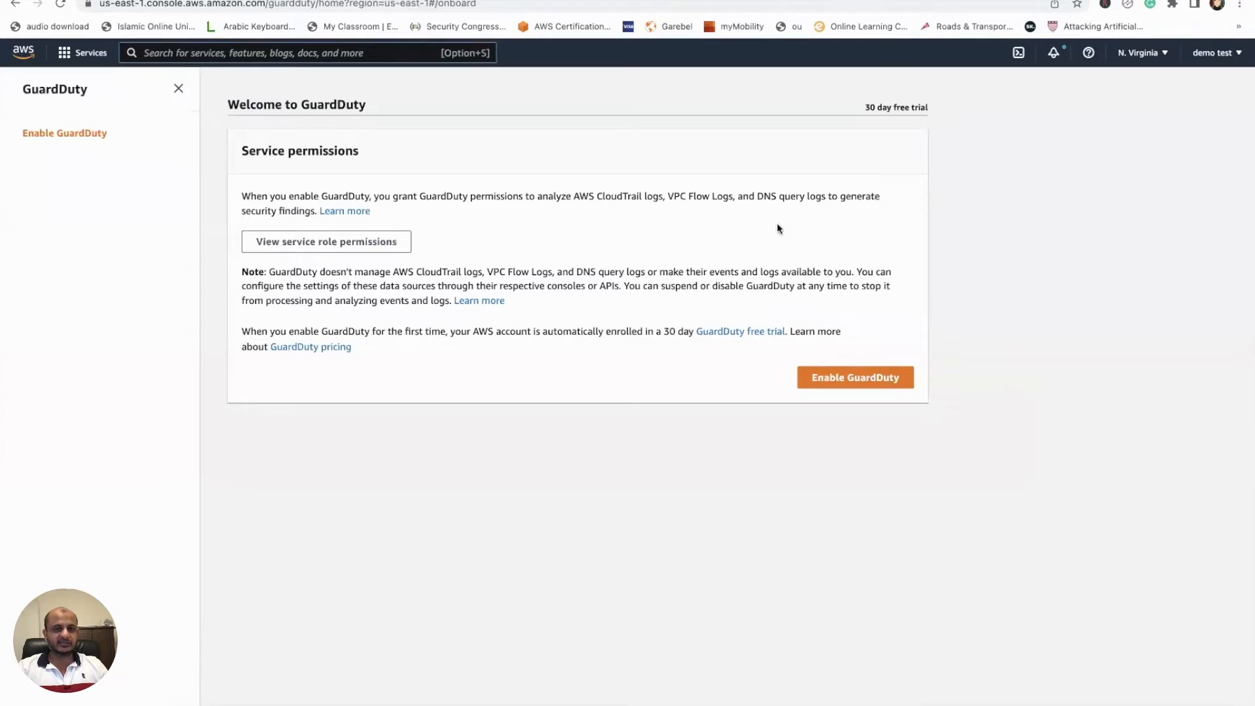
{"action": "mouse_move", "coordinate": [854, 377]}
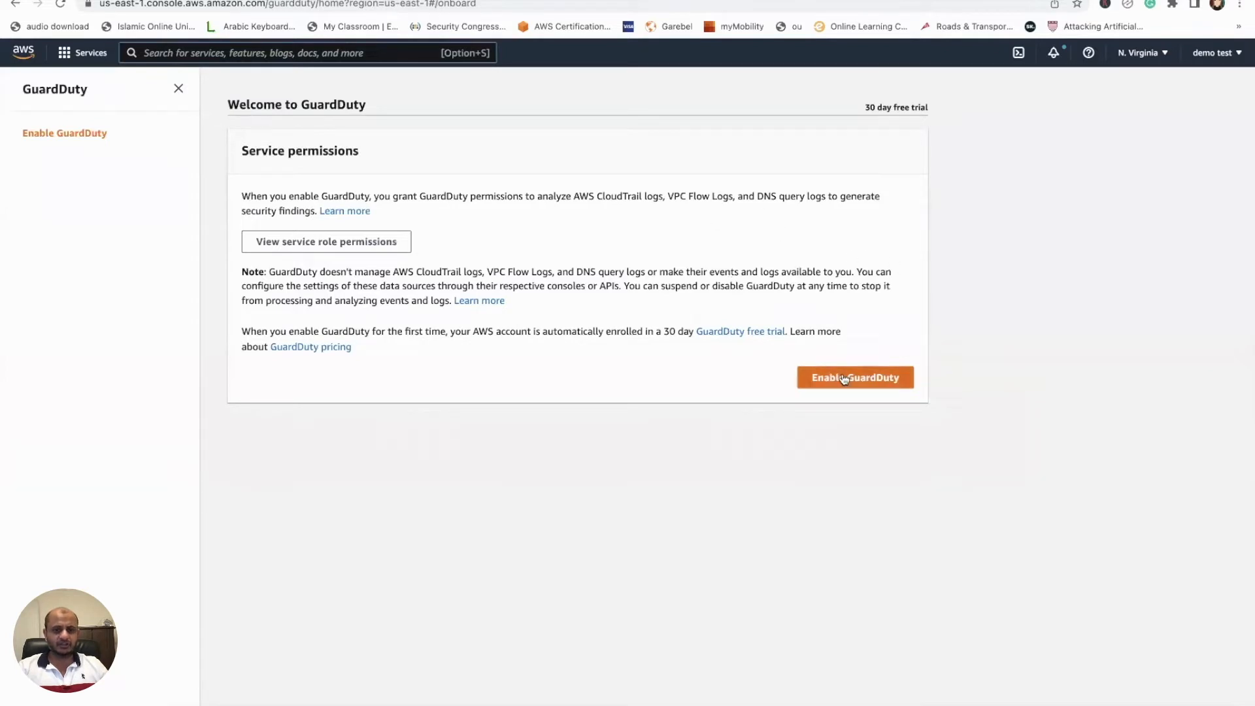
Enable GuardDuty and dismiss the EKS Protection announcement on the empty Findings page.
{"action": "left_click", "coordinate": [854, 377]}
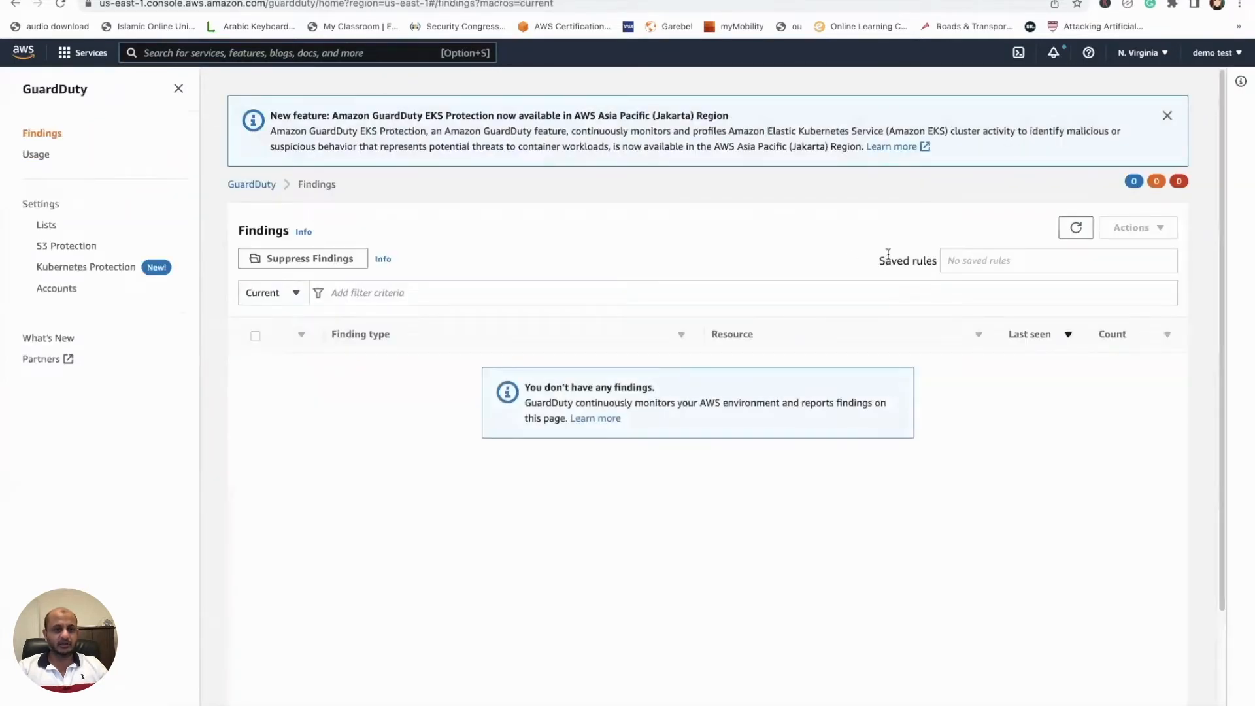
{"action": "mouse_move", "coordinate": [379, 100]}
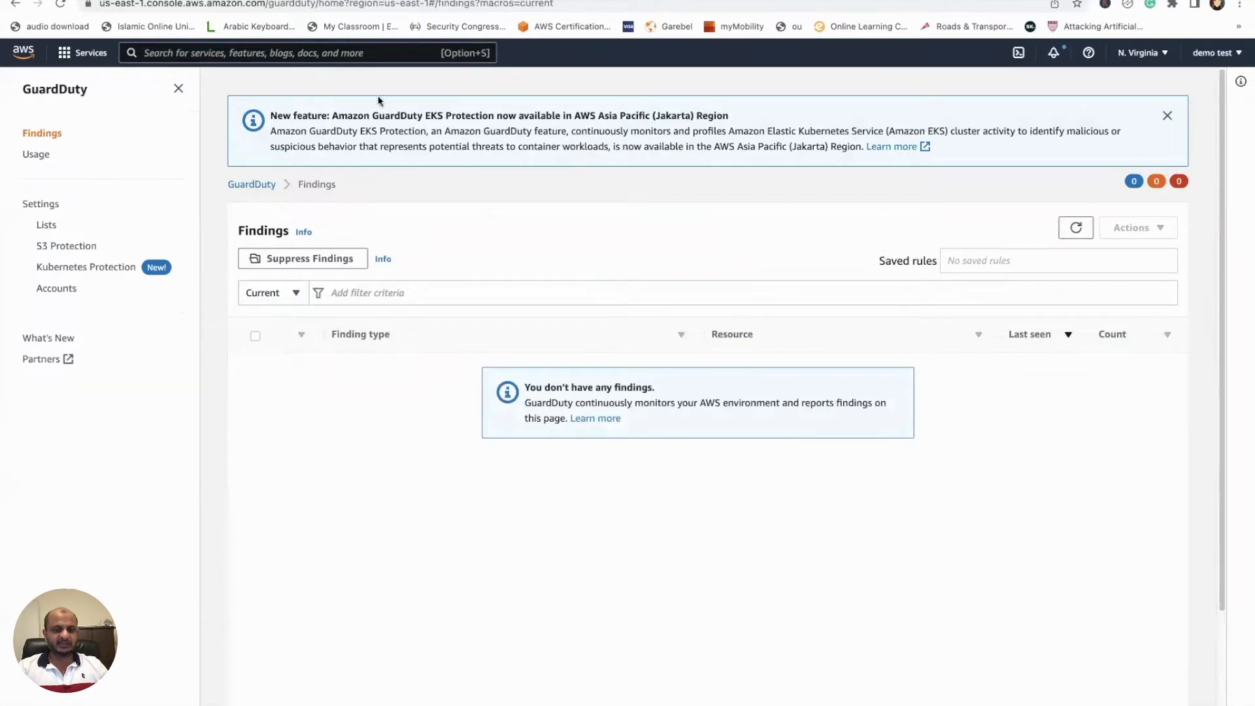
{"action": "mouse_move", "coordinate": [468, 203]}
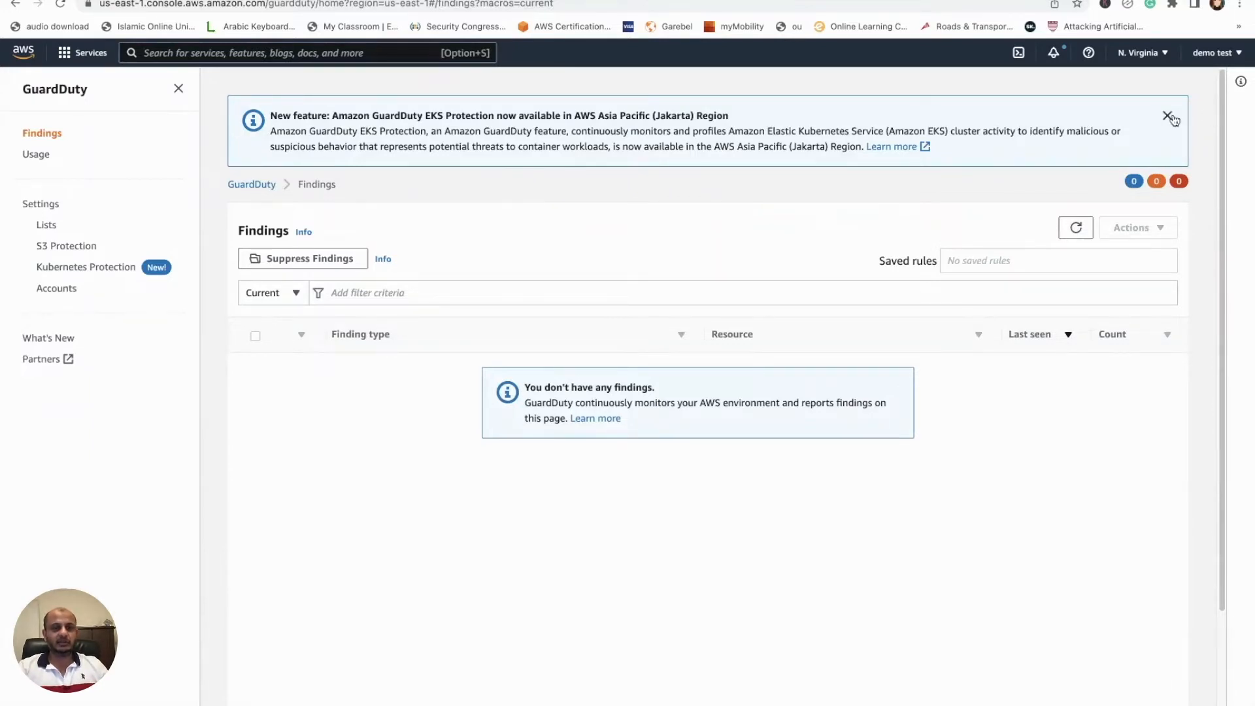
{"action": "left_click", "coordinate": [1168, 117]}
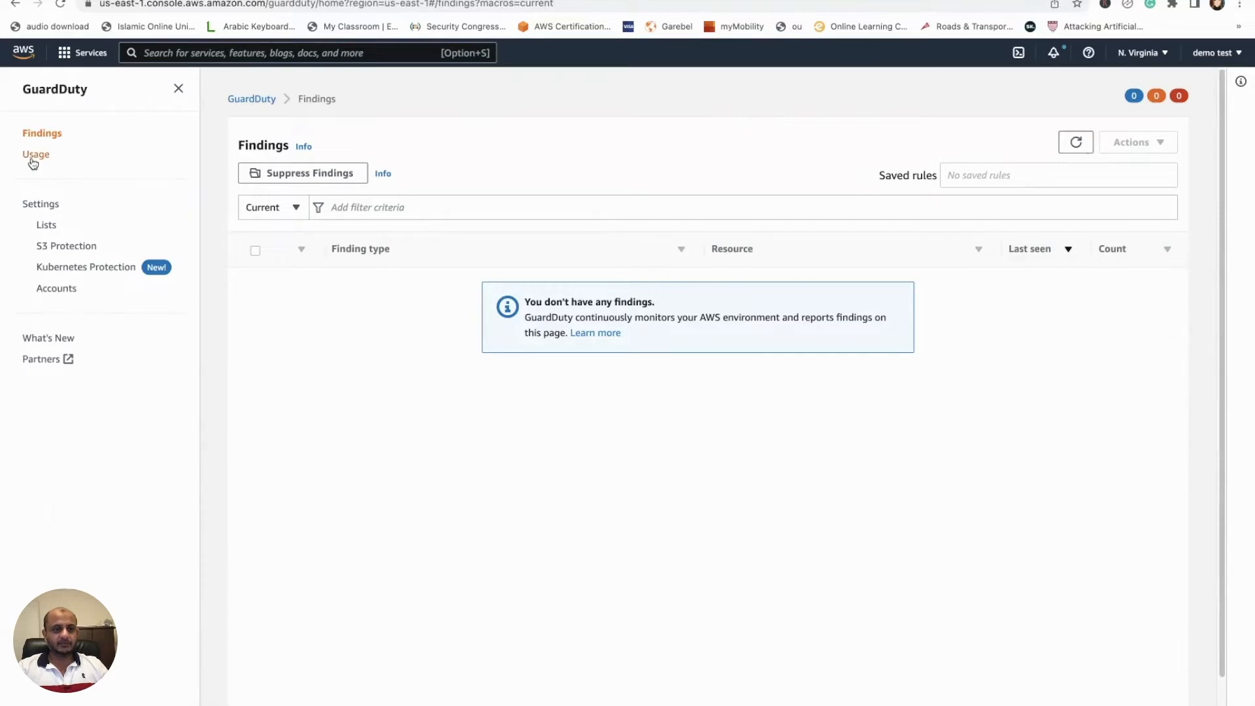
View the Usage page showing $0.00 estimated daily cost with five pending data sources.
{"action": "left_click", "coordinate": [36, 153]}
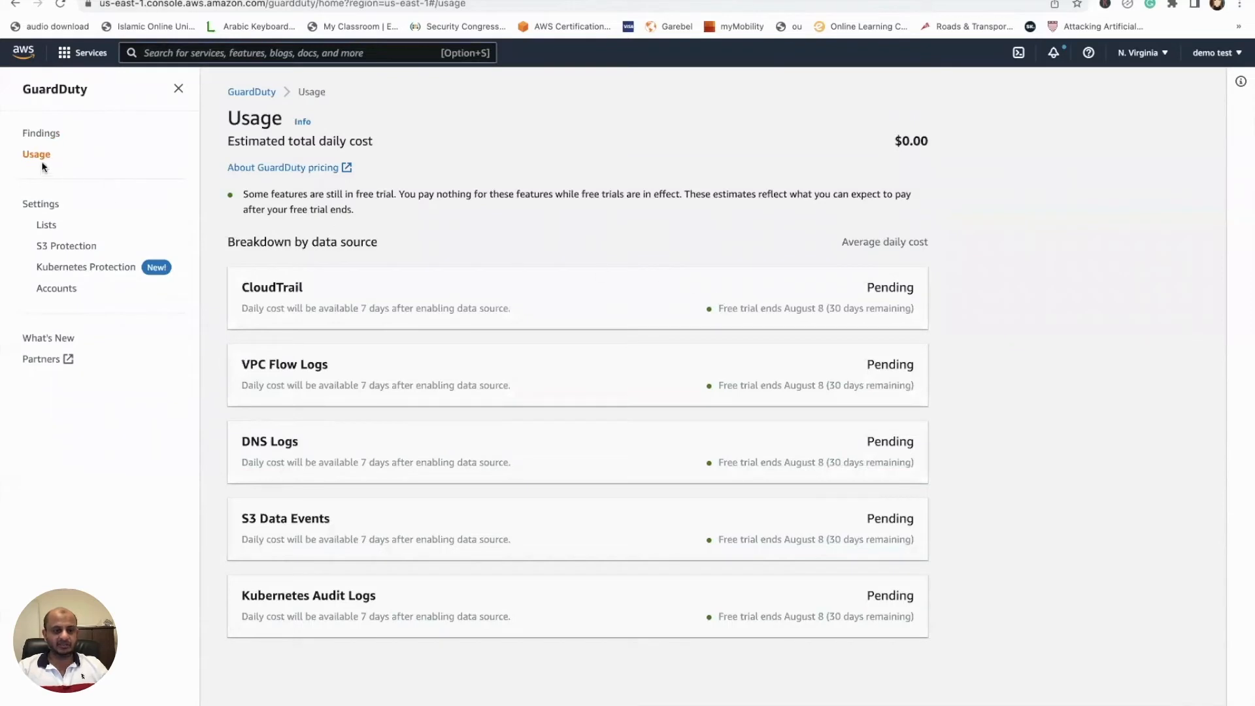
{"action": "mouse_move", "coordinate": [659, 229]}
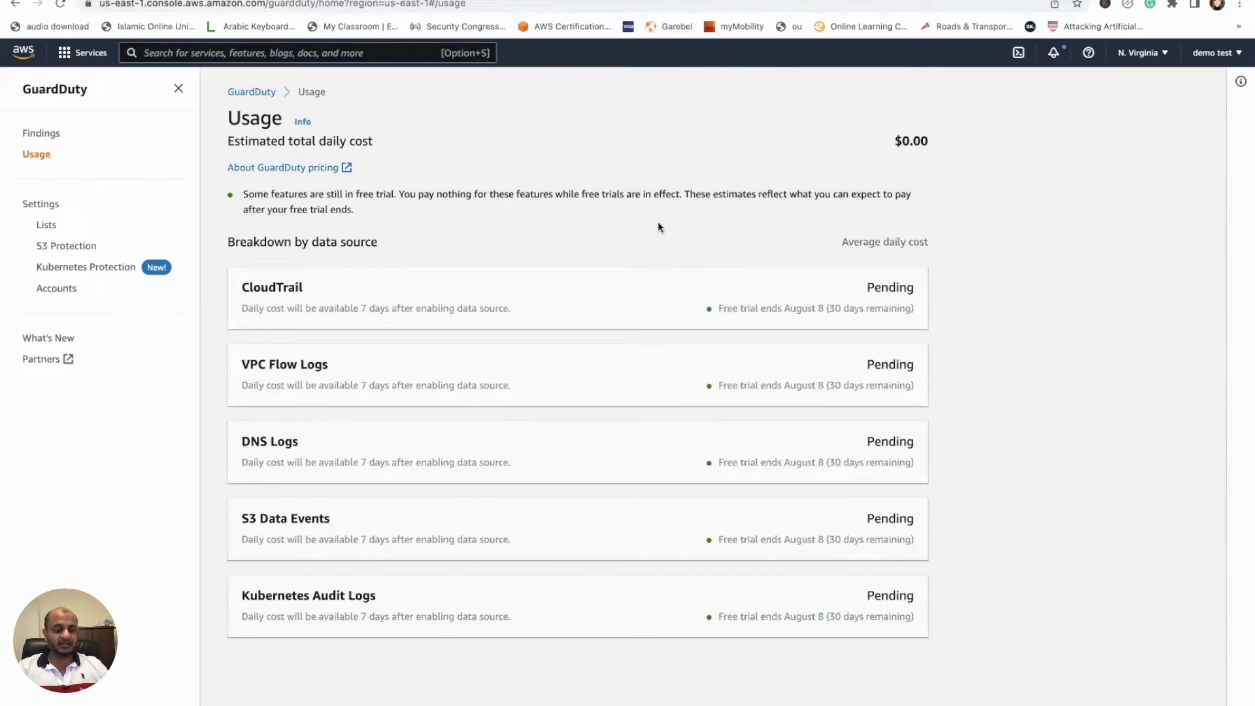
{"action": "mouse_move", "coordinate": [616, 327]}
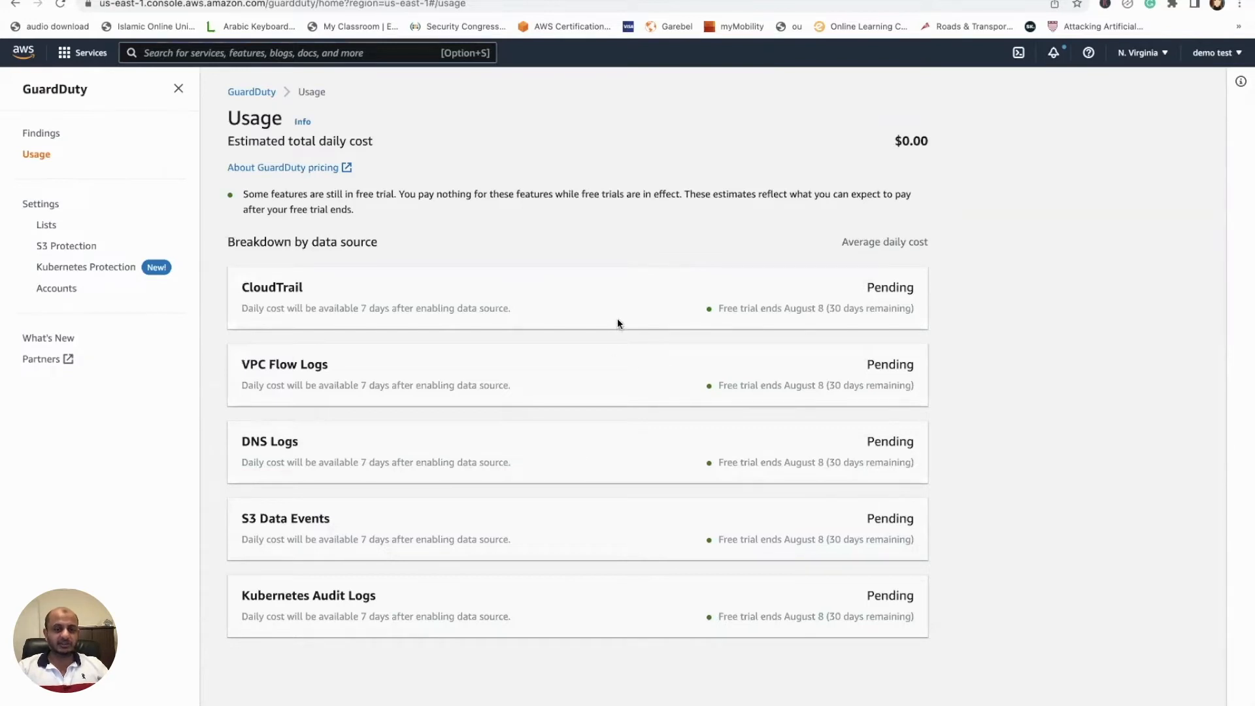
{"action": "mouse_move", "coordinate": [592, 356]}
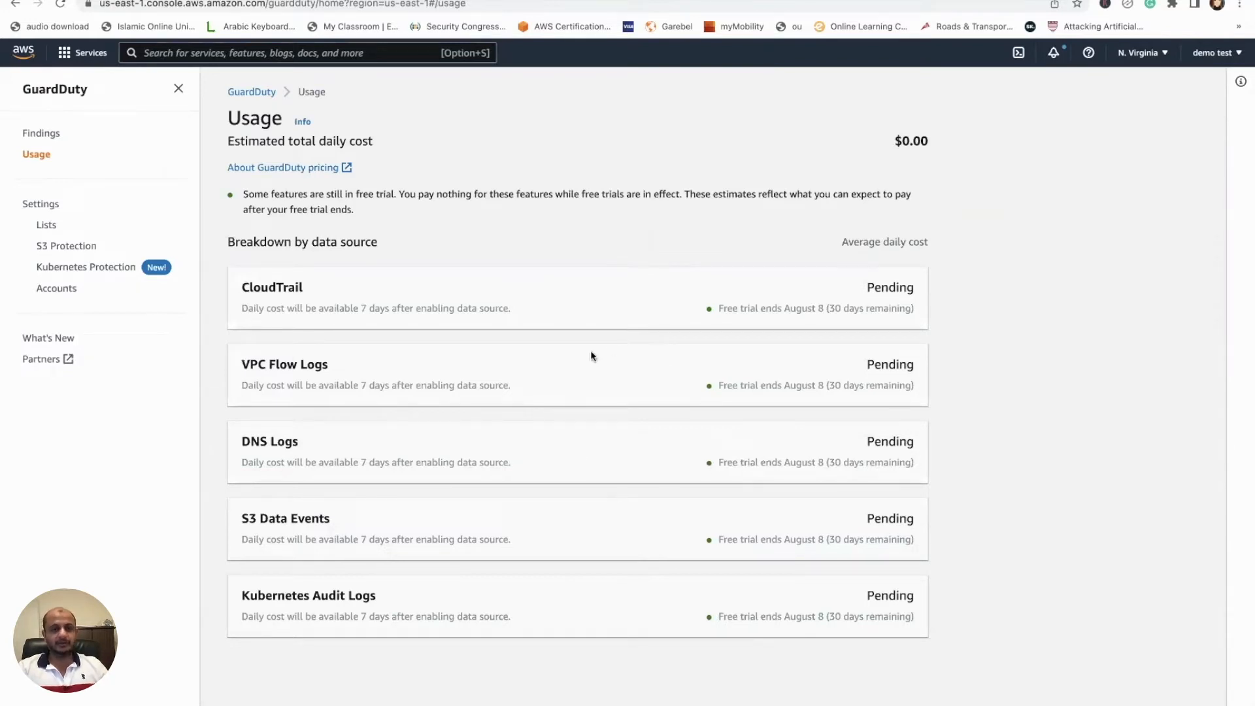
{"action": "mouse_move", "coordinate": [627, 338]}
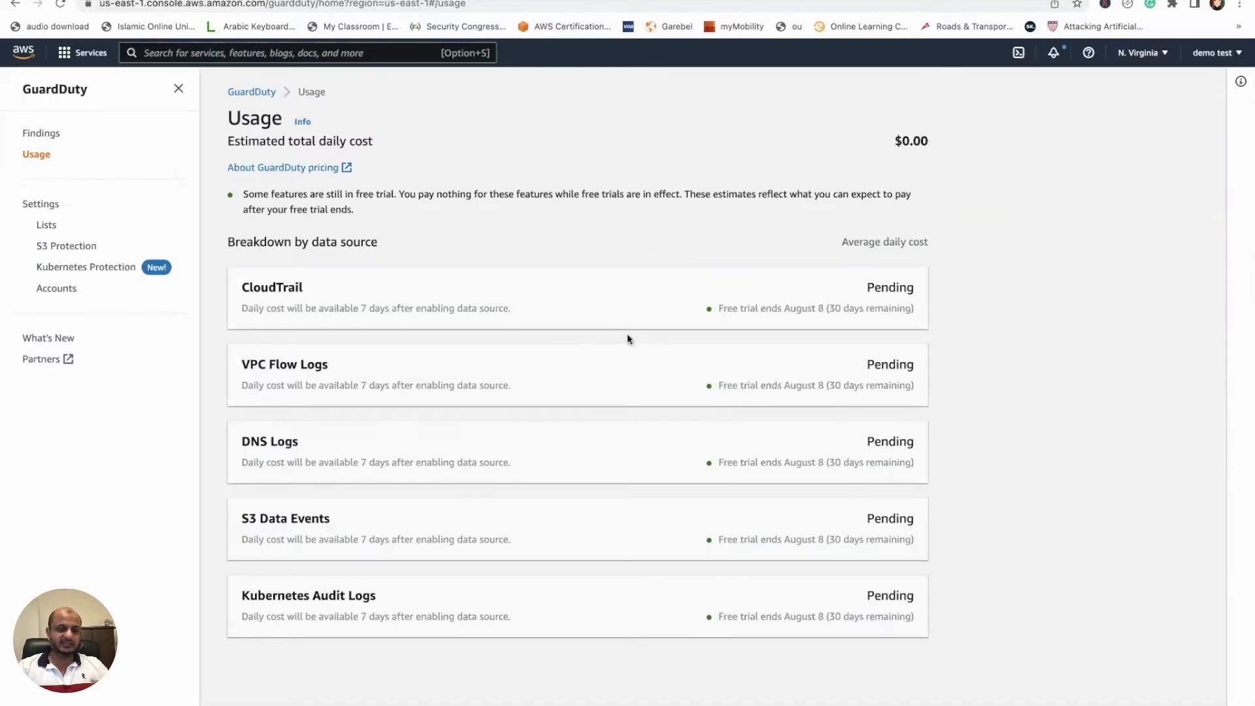
{"action": "mouse_move", "coordinate": [612, 278]}
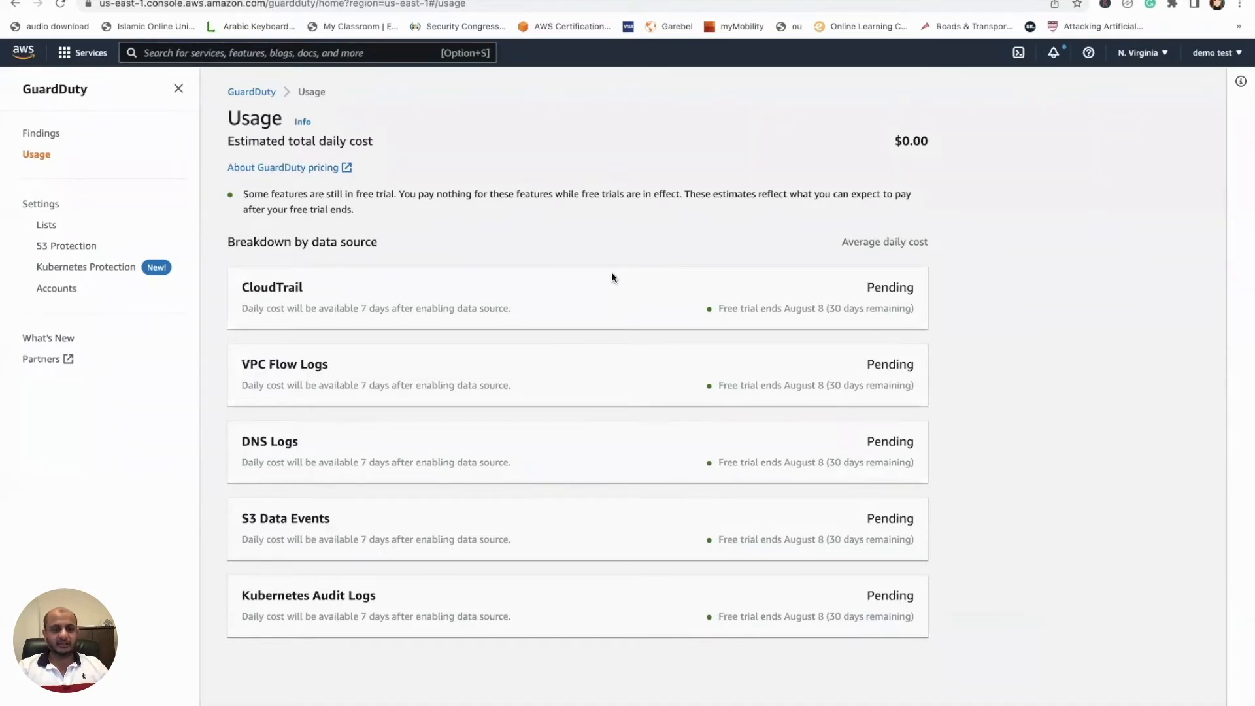
{"action": "mouse_move", "coordinate": [490, 265]}
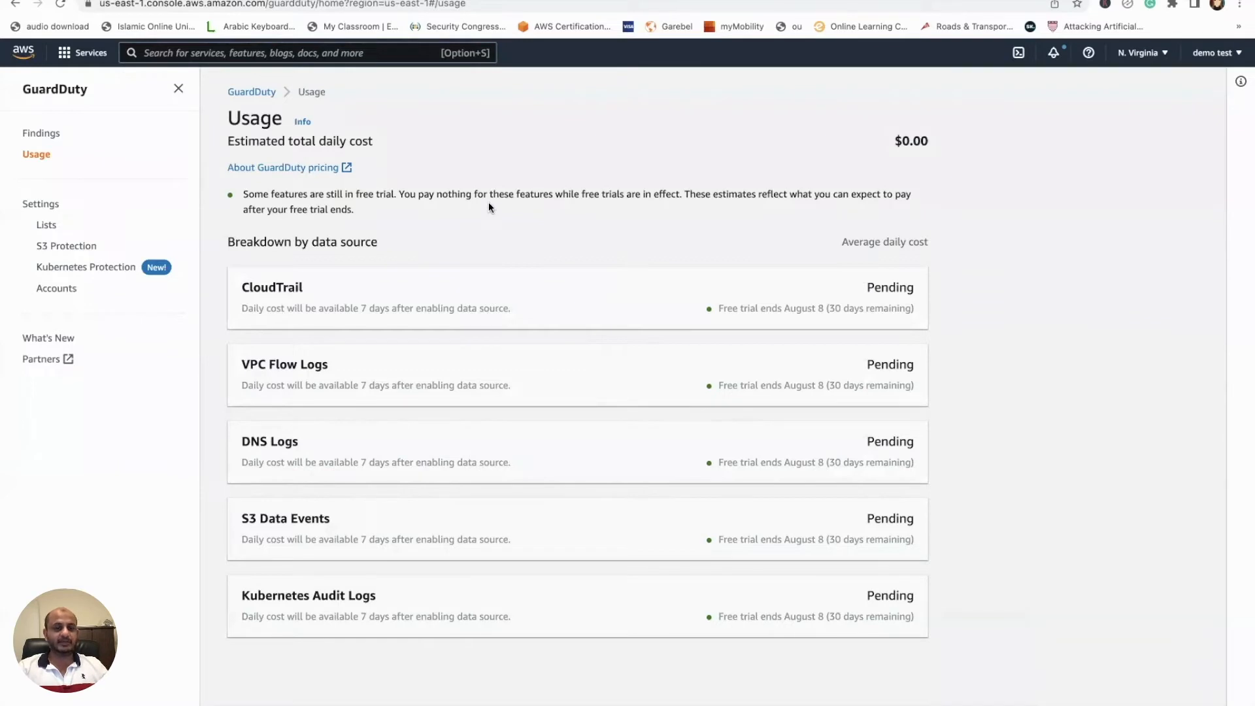
{"action": "mouse_move", "coordinate": [367, 241]}
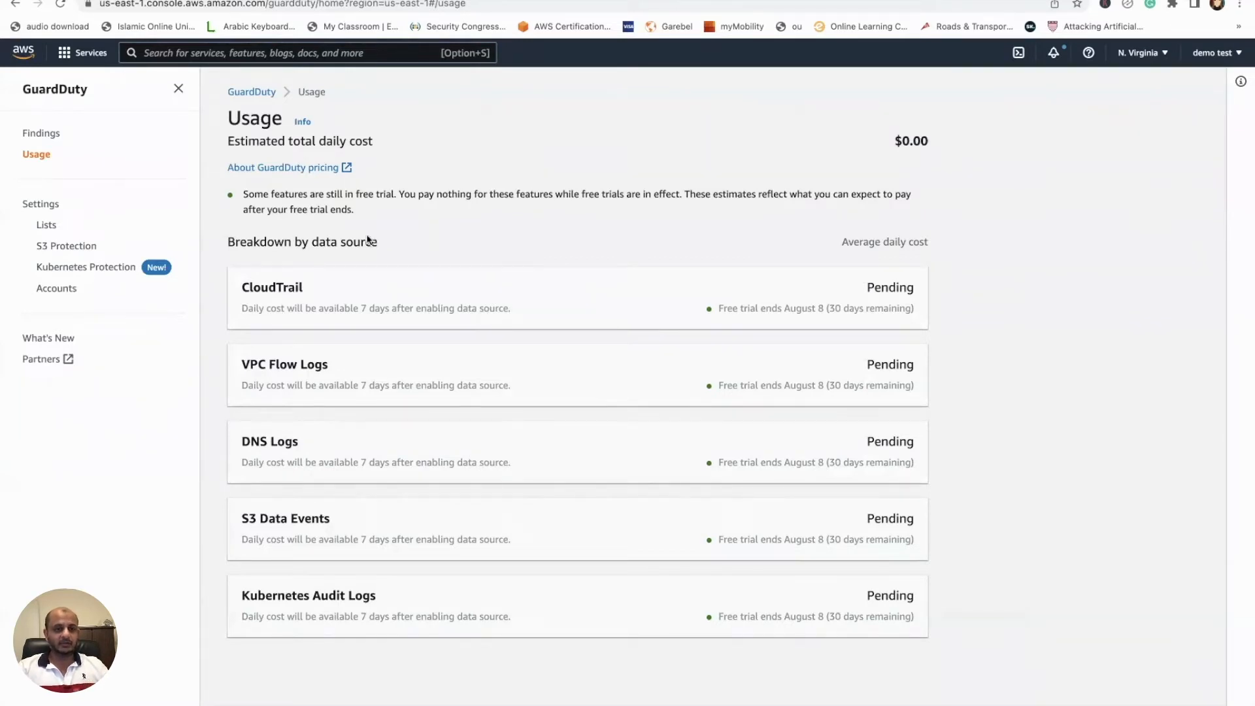
{"action": "mouse_move", "coordinate": [54, 217]}
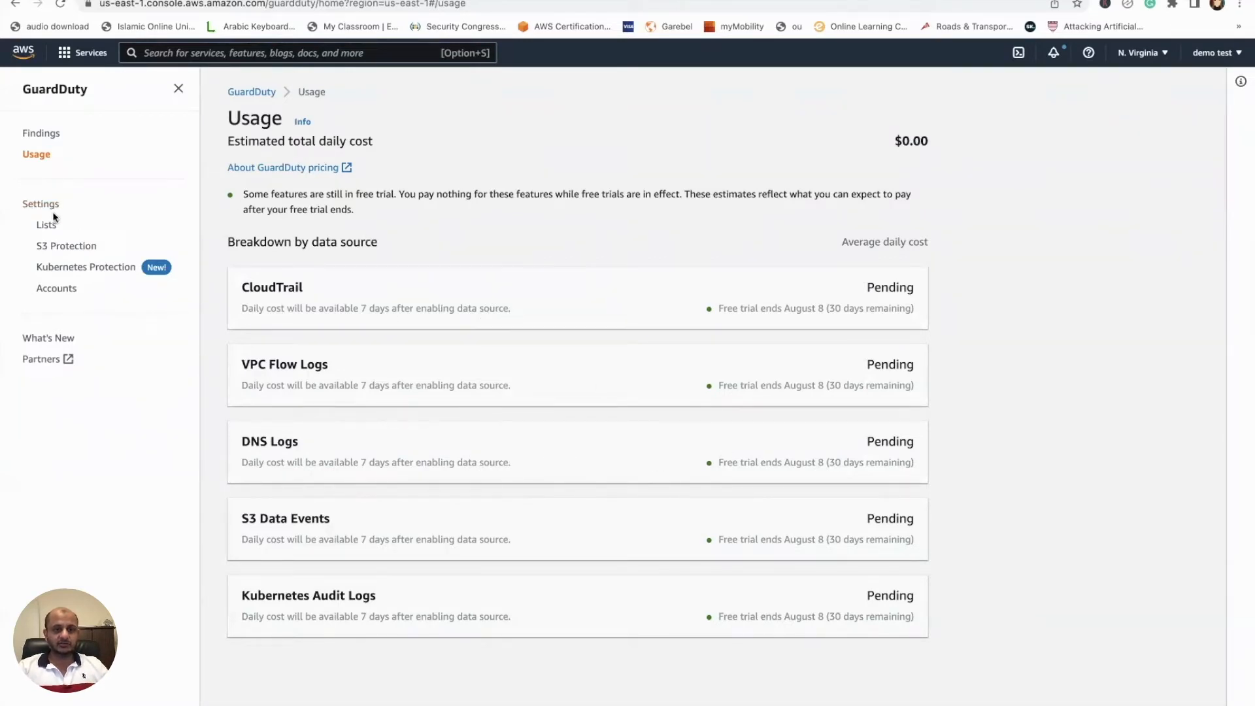
Generate sample findings from the GuardDuty Settings page.
{"action": "left_click", "coordinate": [40, 203]}
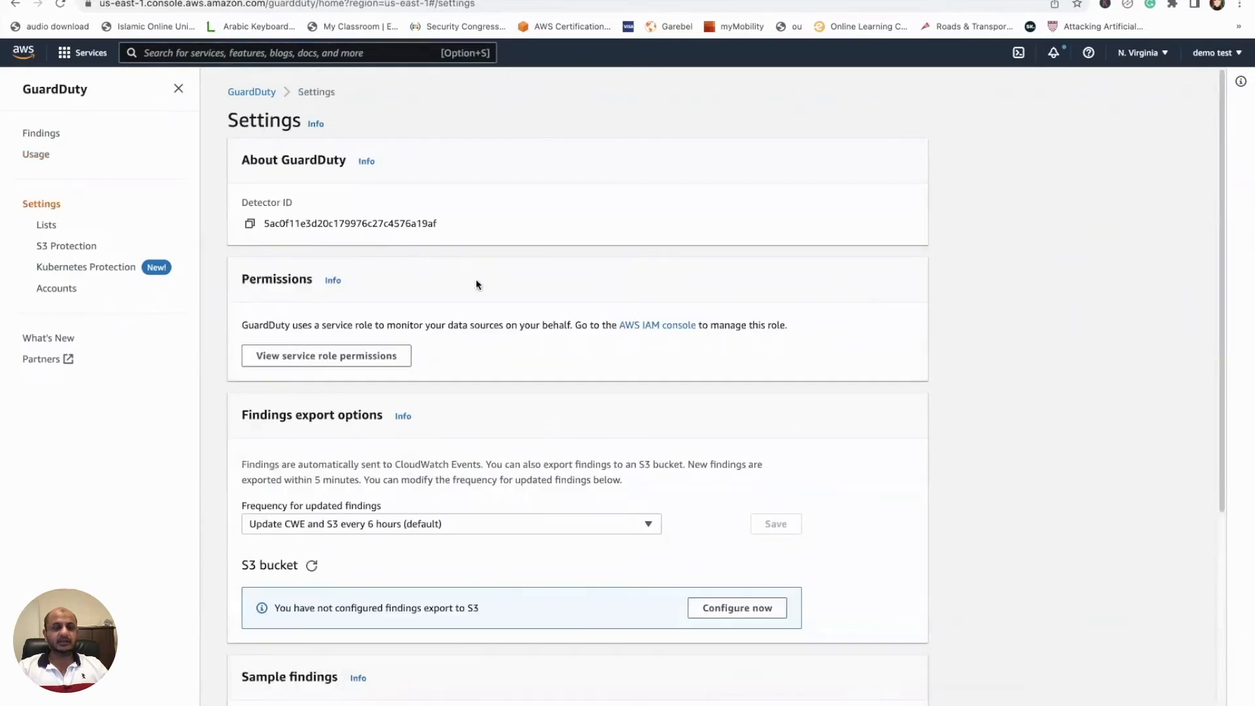
{"action": "scroll", "scroll_direction": "down", "scroll_amount": 3}
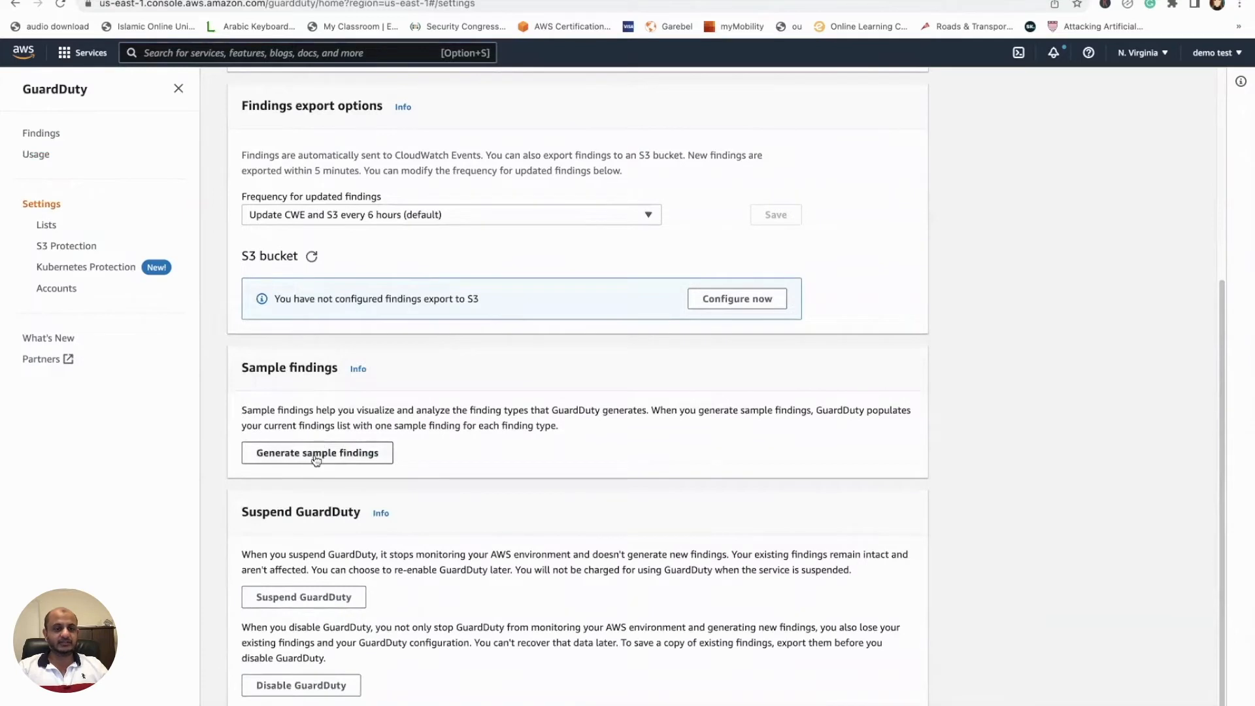
{"action": "left_click", "coordinate": [317, 452]}
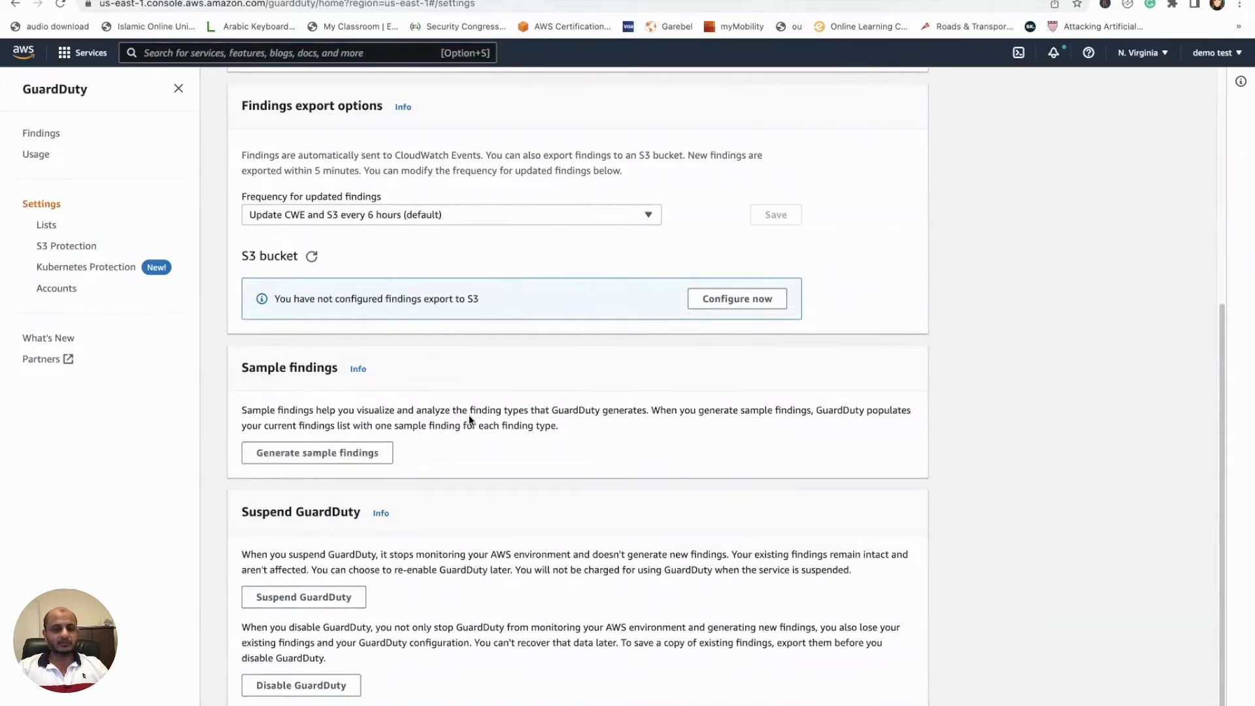
Show the Findings list with the 106 sample findings across EC2, S3, IAM and Kubernetes.
{"action": "left_click", "coordinate": [41, 132]}
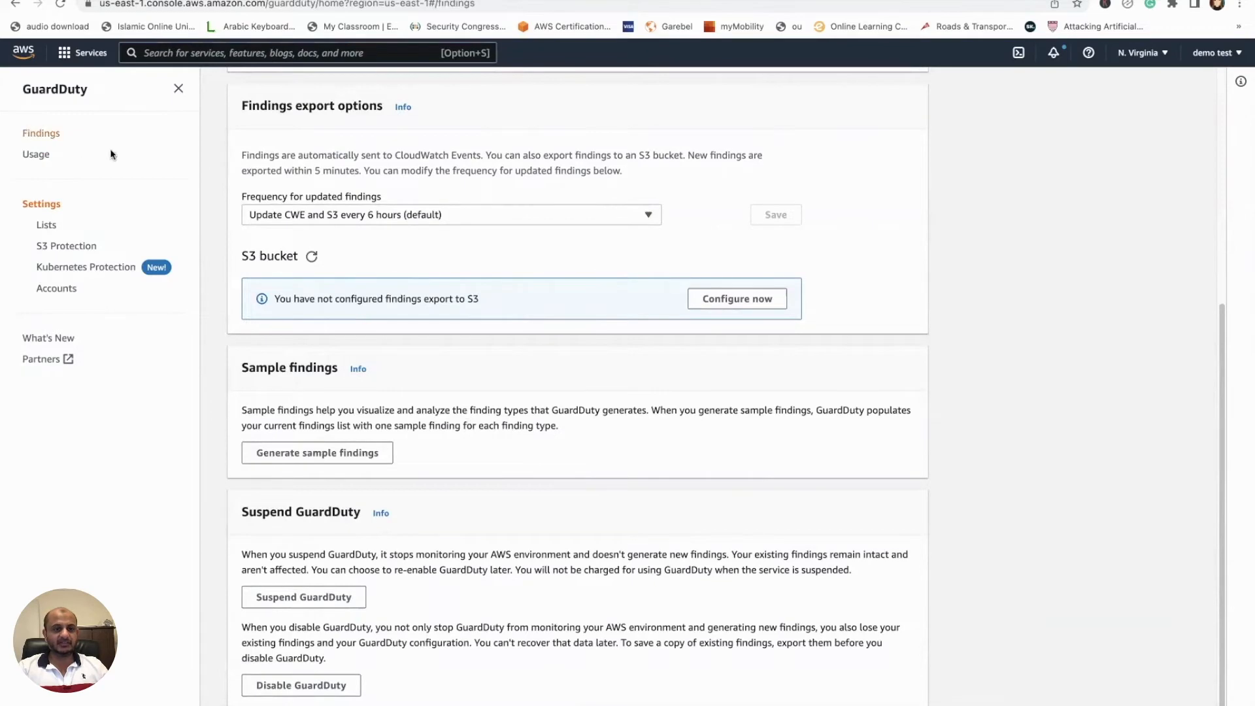
{"action": "left_click", "coordinate": [40, 133]}
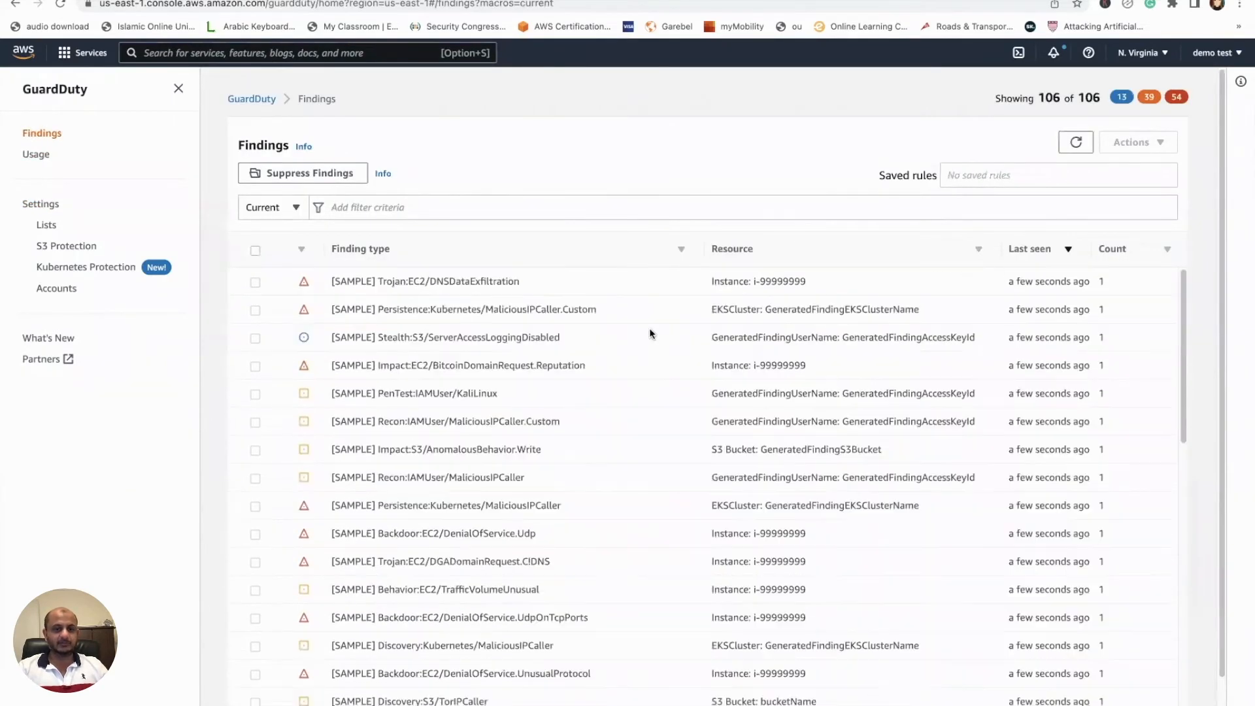
{"action": "mouse_move", "coordinate": [471, 315]}
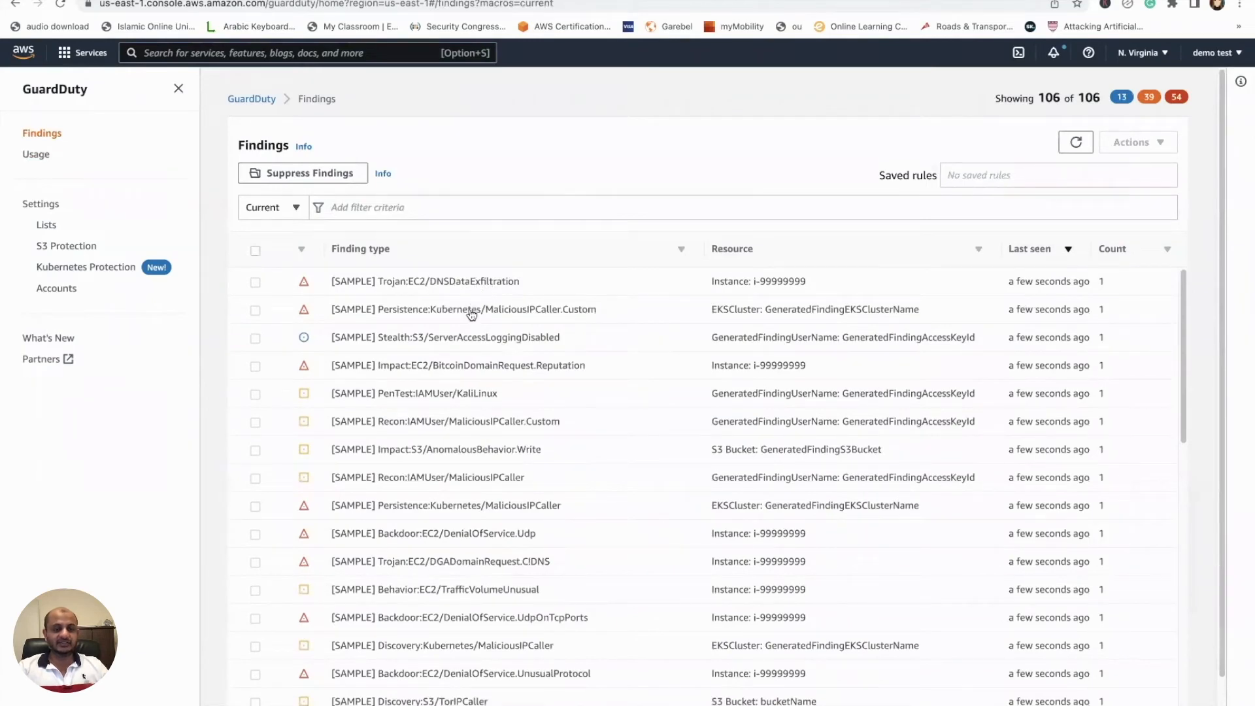
Inspect the Kubernetes malicious IP, KaliLinux, bitcoin, Recon:IAMUser and TrafficVolumeUnusual findings.
{"action": "left_click", "coordinate": [462, 309]}
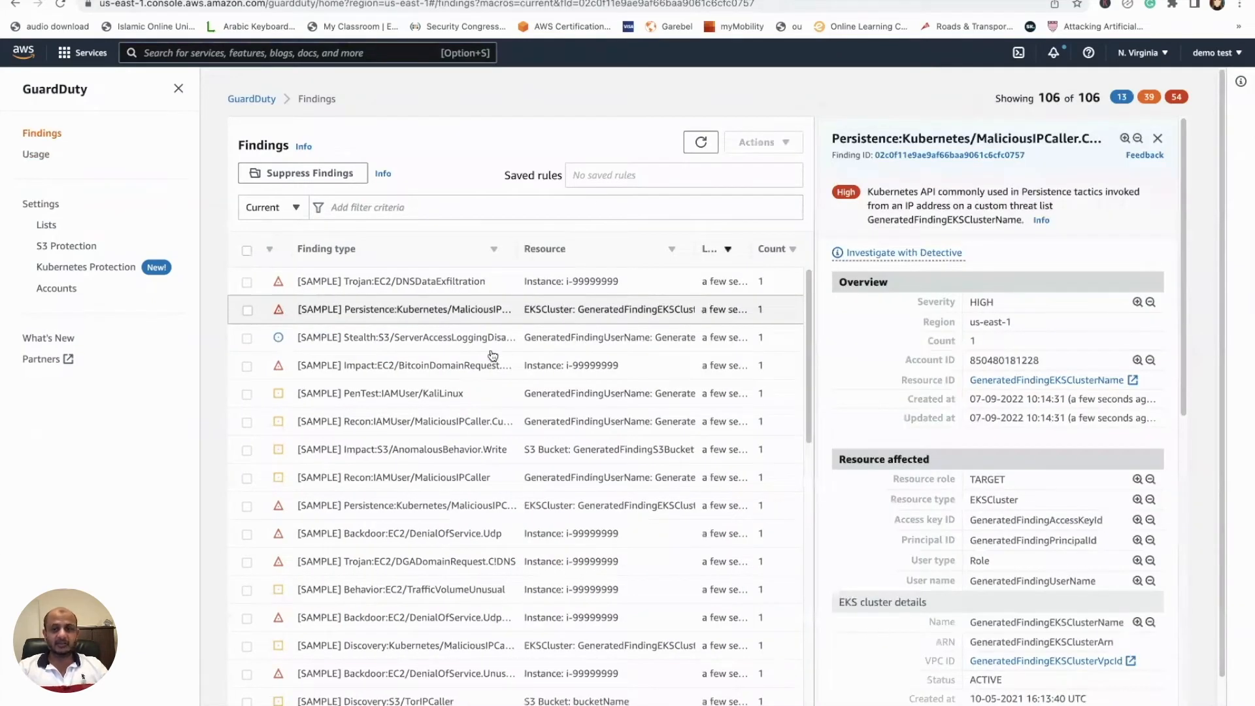
{"action": "left_click", "coordinate": [381, 392]}
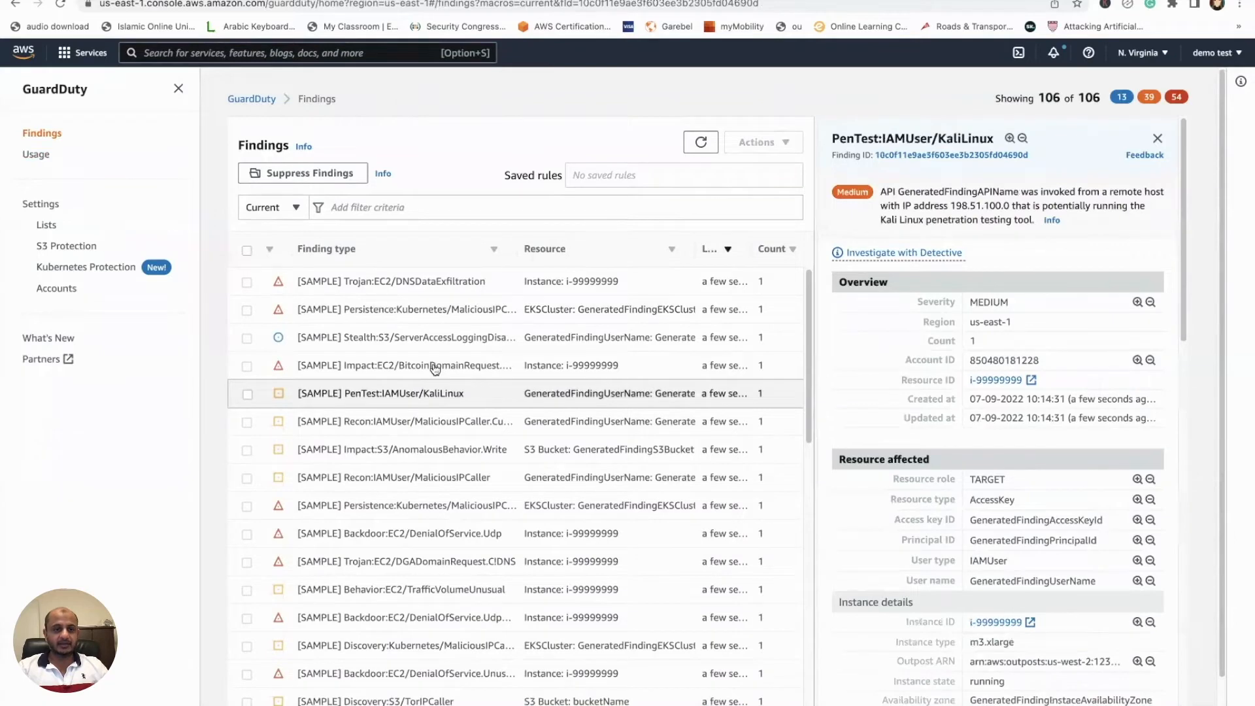
{"action": "left_click", "coordinate": [404, 365]}
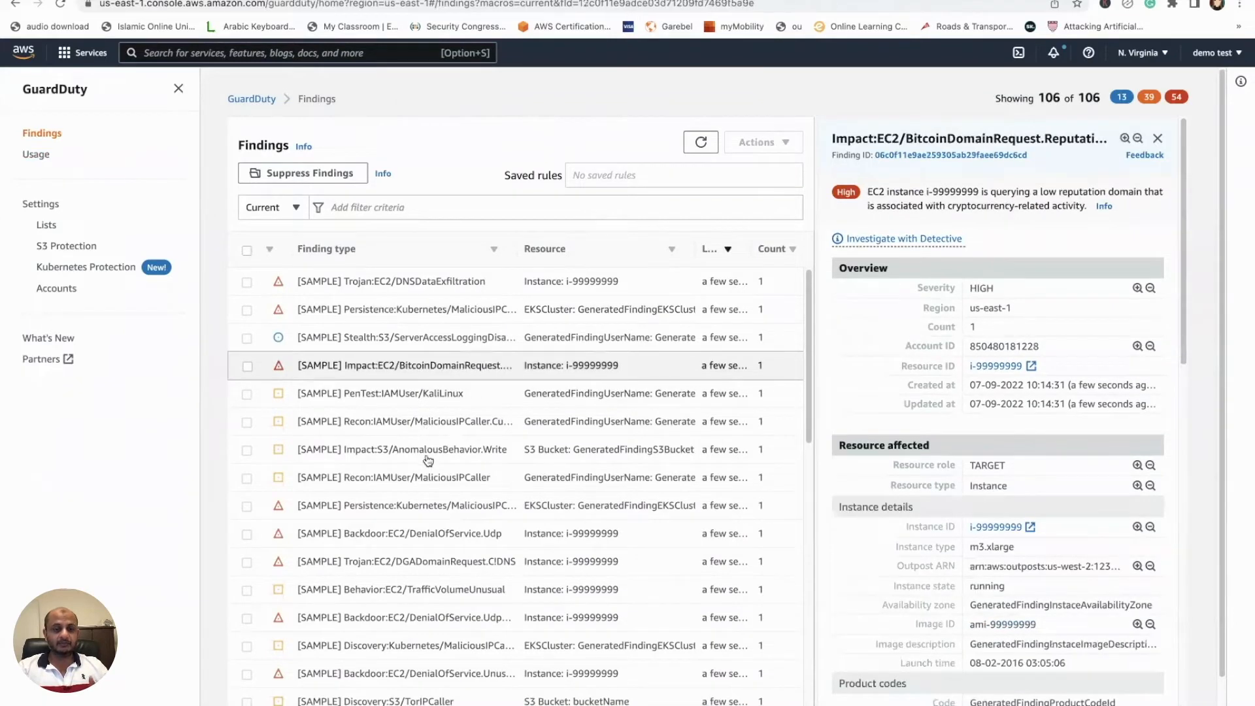
{"action": "left_click", "coordinate": [392, 477]}
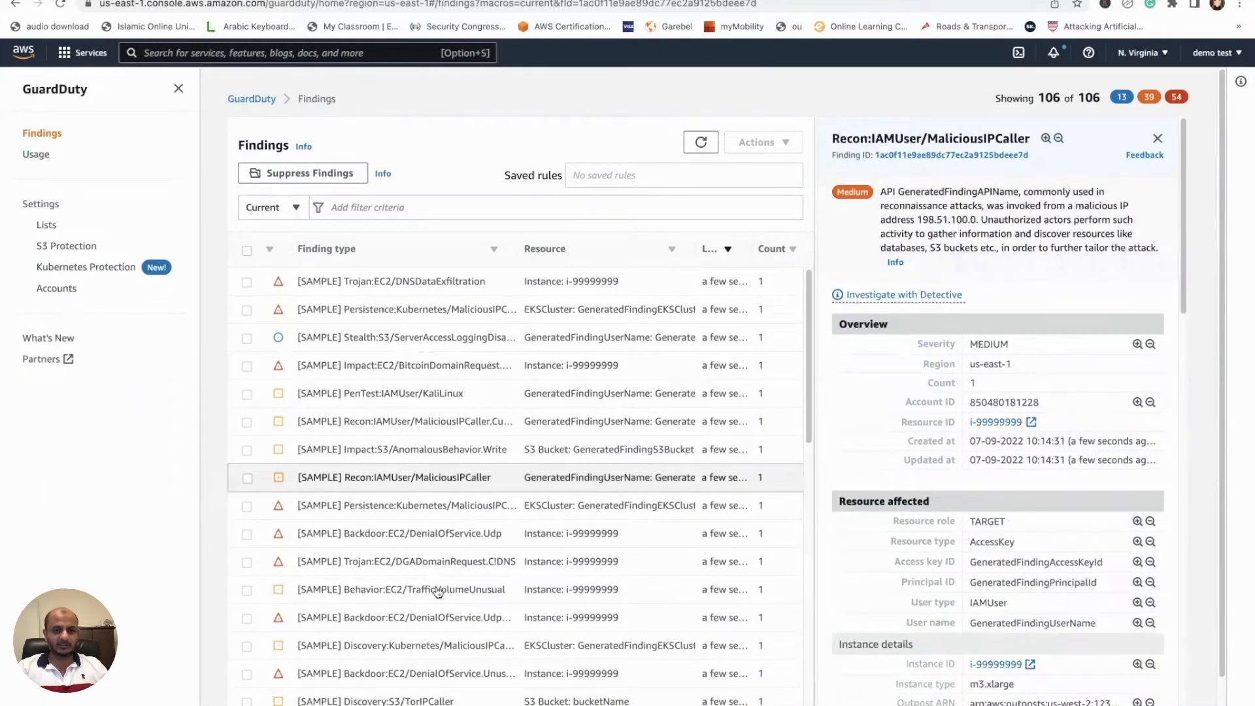
{"action": "left_click", "coordinate": [402, 589]}
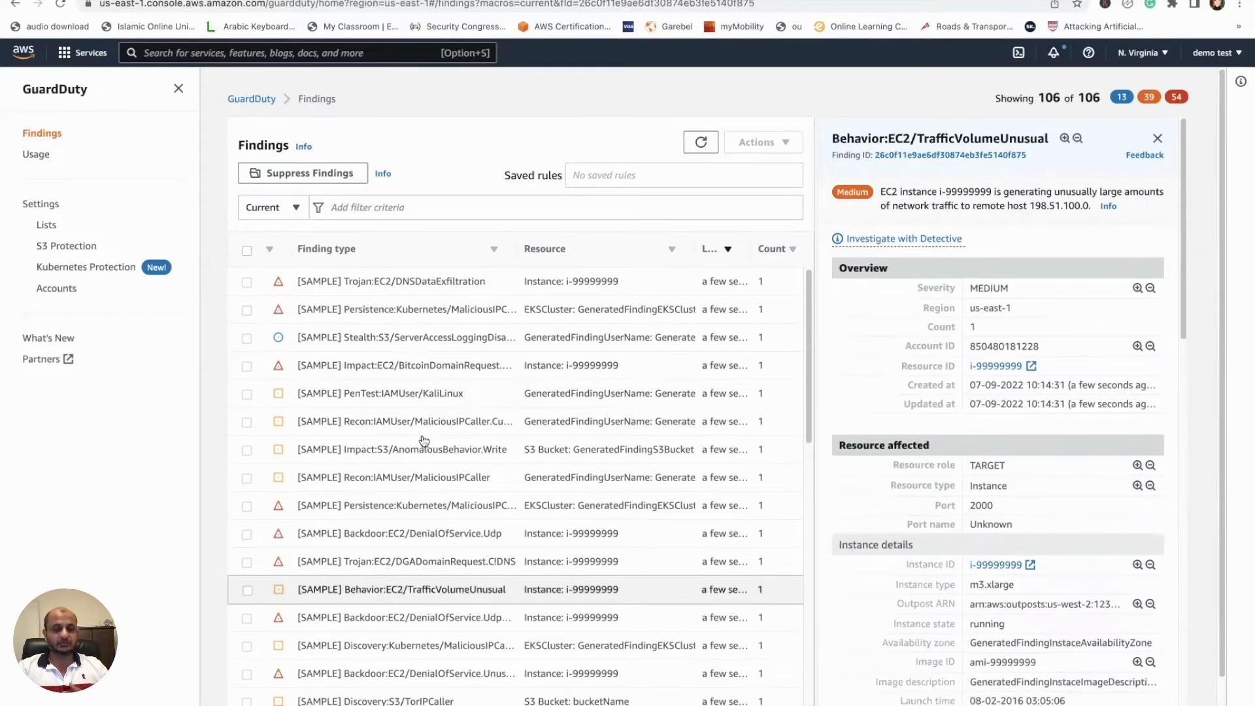
{"action": "scroll", "scroll_direction": "down", "scroll_amount": 3}
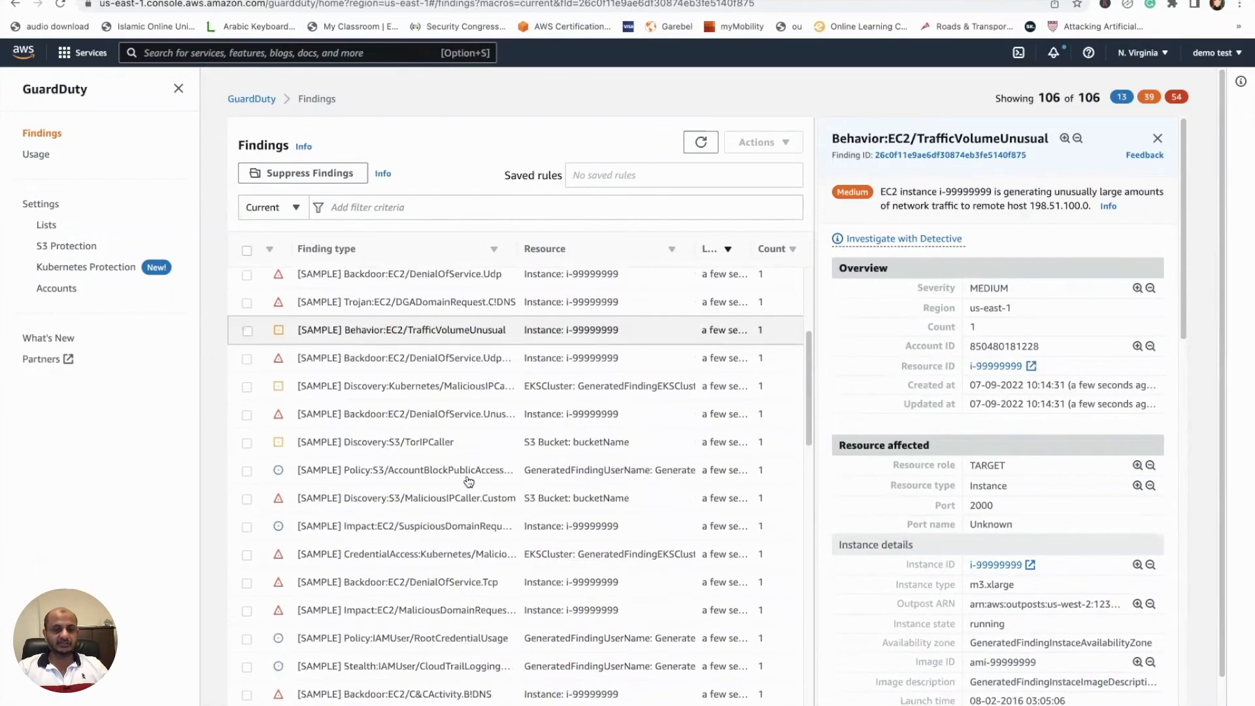
{"action": "scroll", "scroll_direction": "down", "scroll_amount": 3}
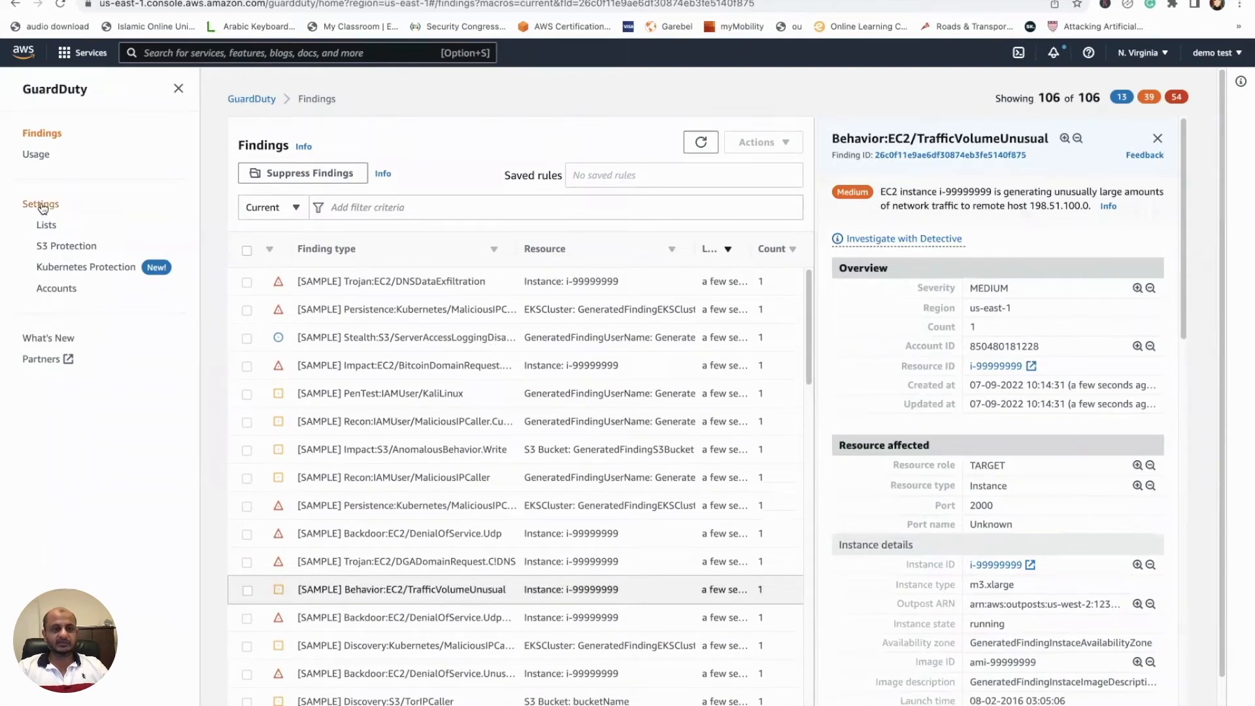
{"action": "mouse_move", "coordinate": [65, 246]}
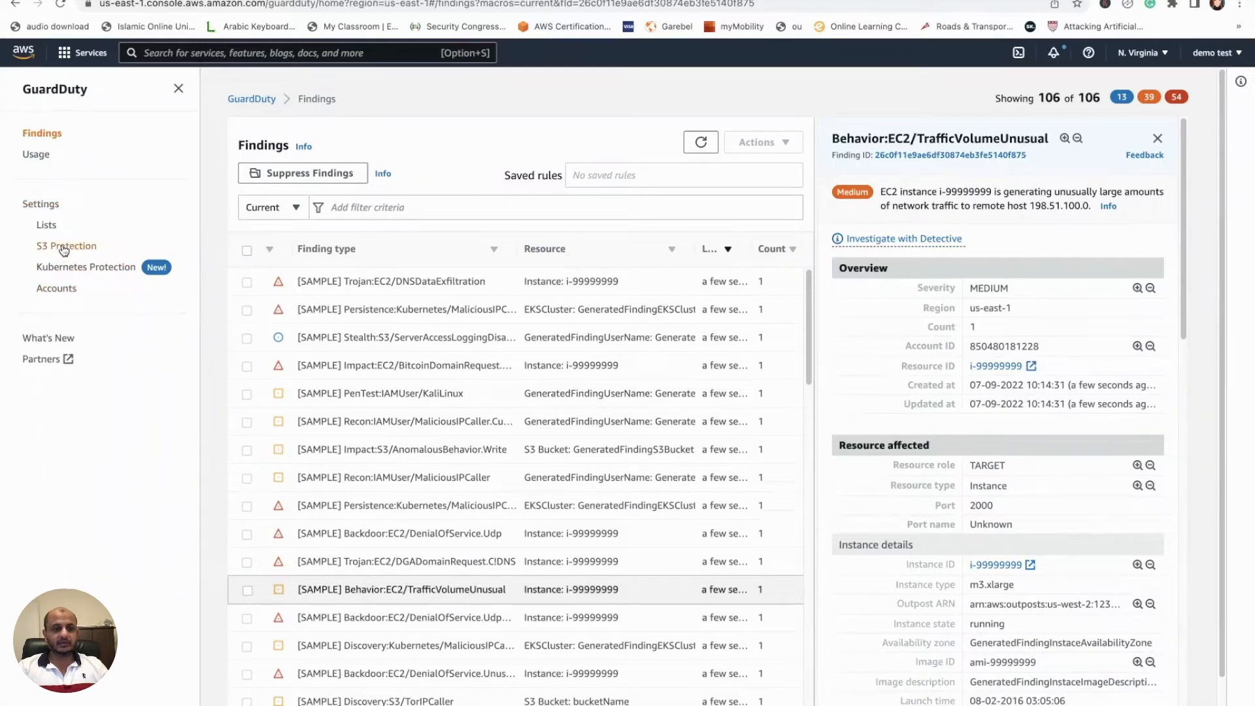
{"action": "left_click", "coordinate": [42, 359]}
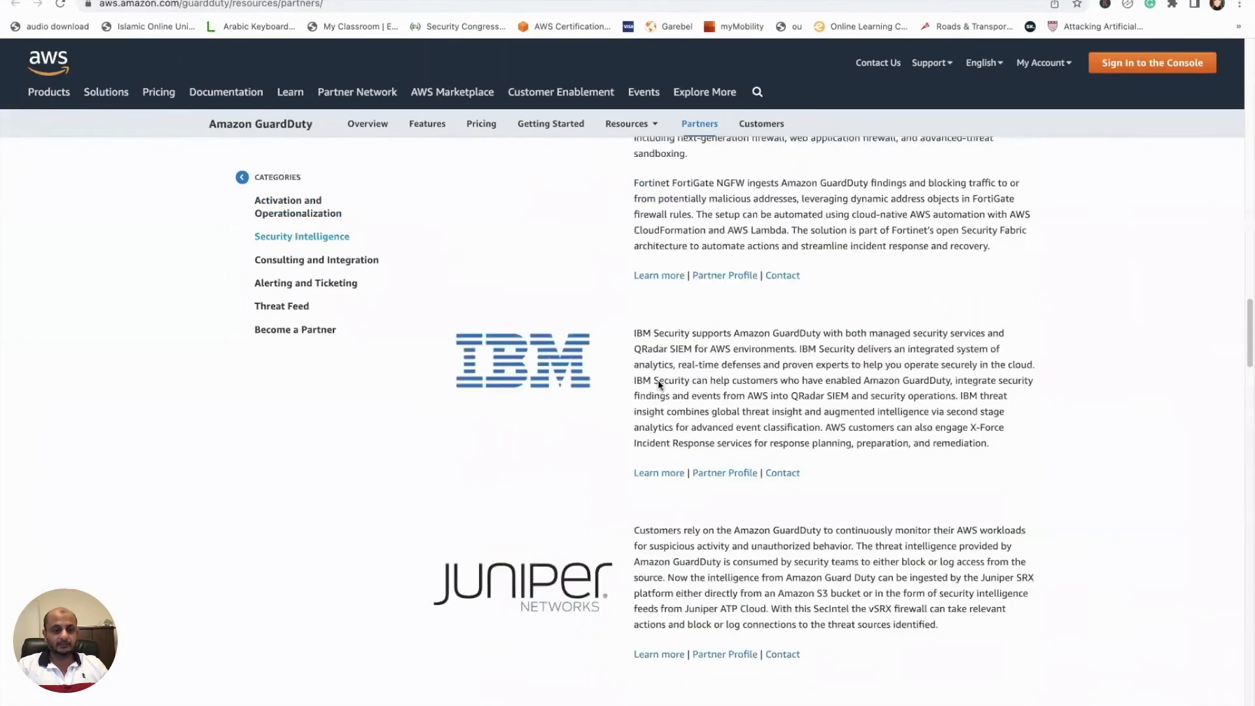
{"action": "scroll", "scroll_direction": "down", "scroll_amount": 3}
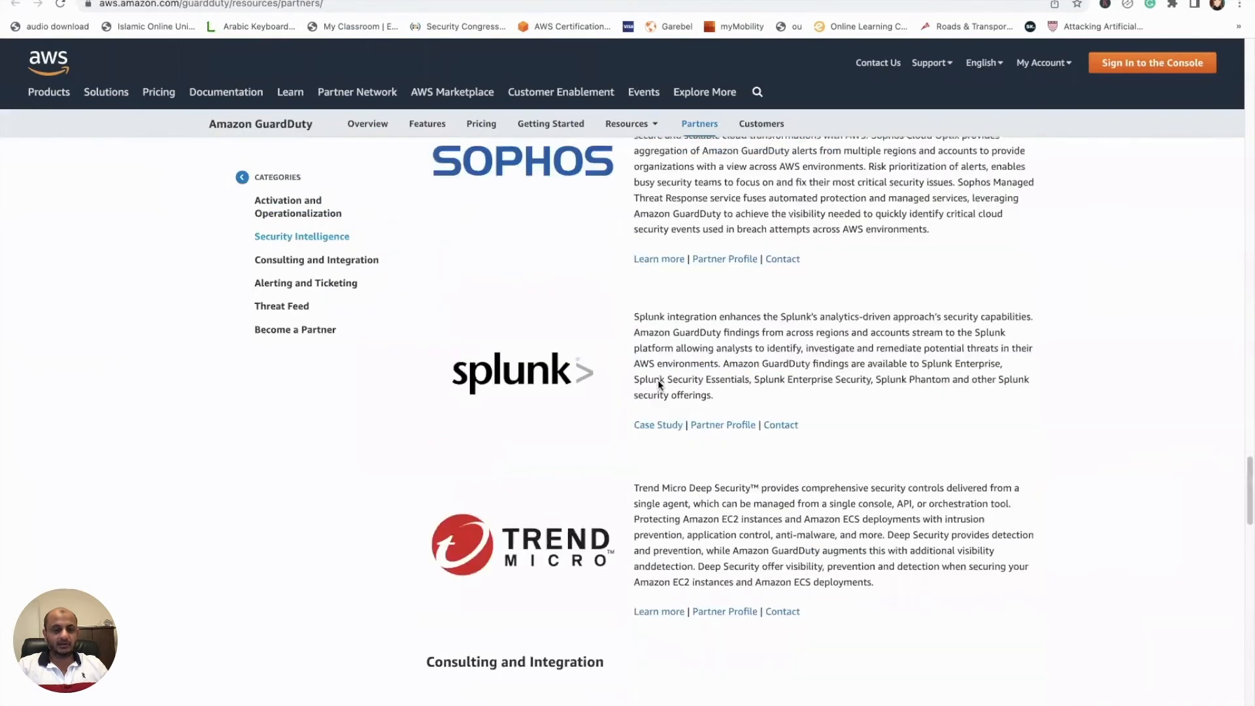
{"action": "scroll", "scroll_direction": "down", "scroll_amount": 3}
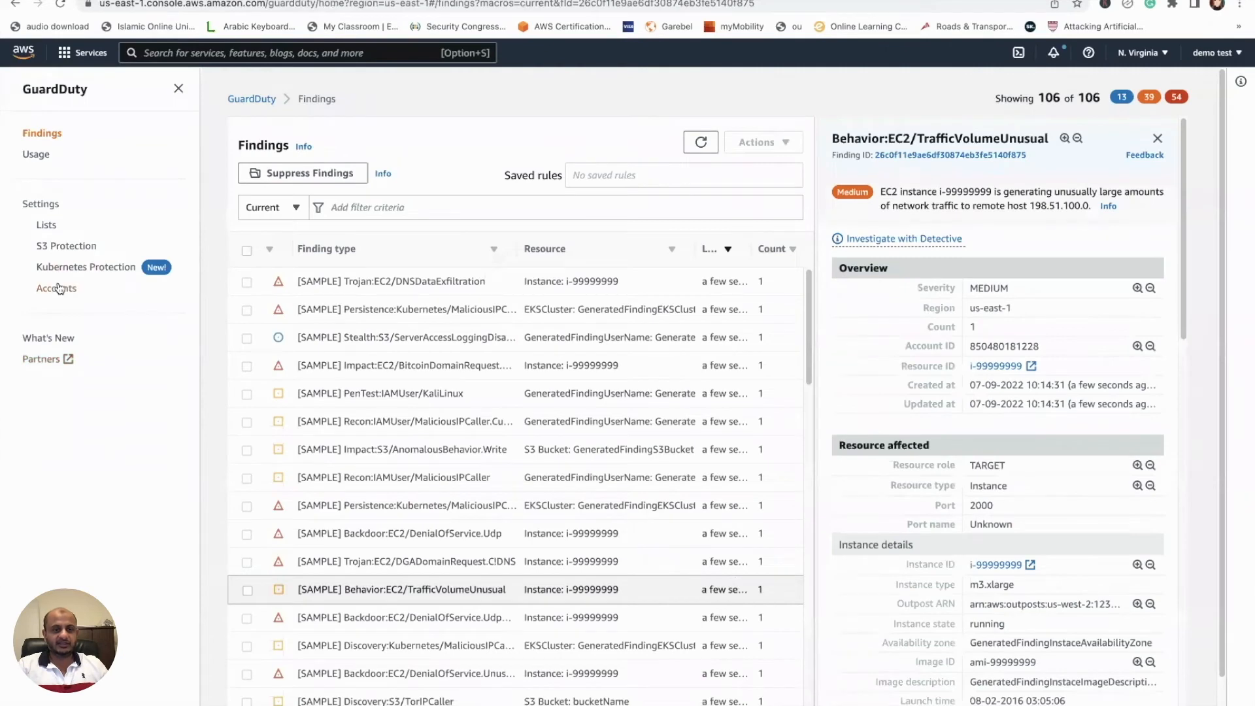
Check the empty Accounts page, then open List management for trusted IP and threat lists.
{"action": "left_click", "coordinate": [57, 288]}
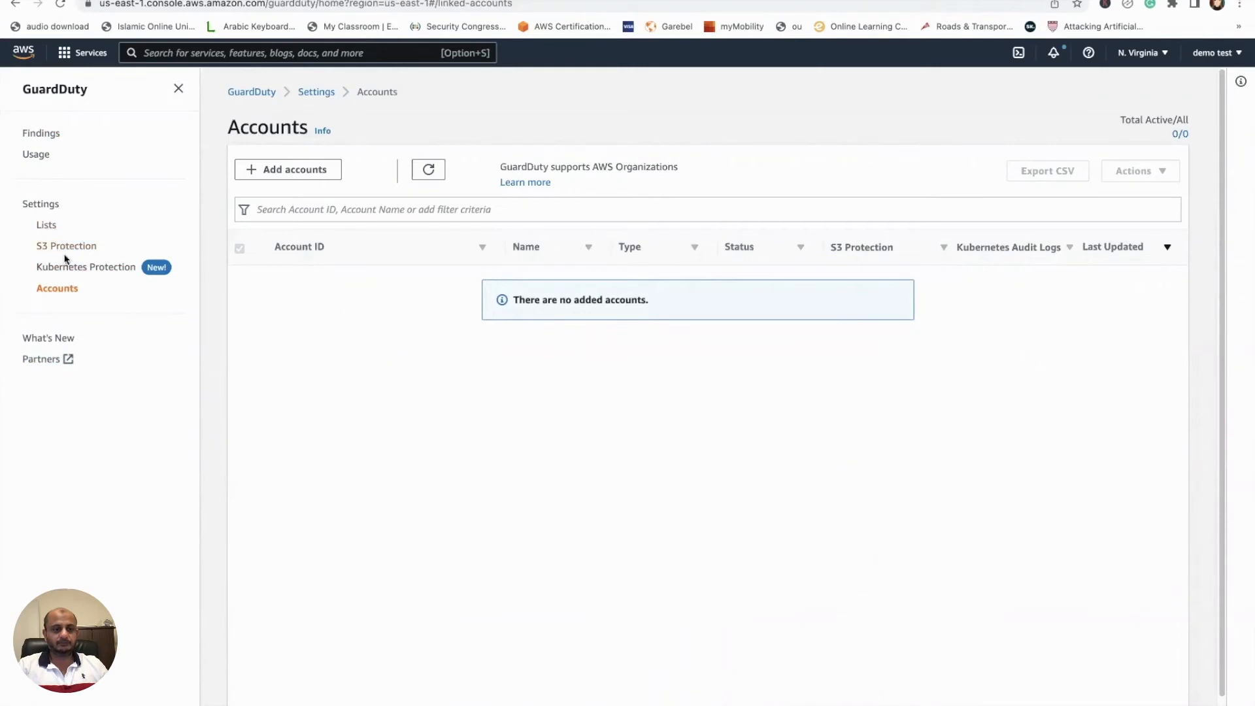
{"action": "left_click", "coordinate": [46, 224]}
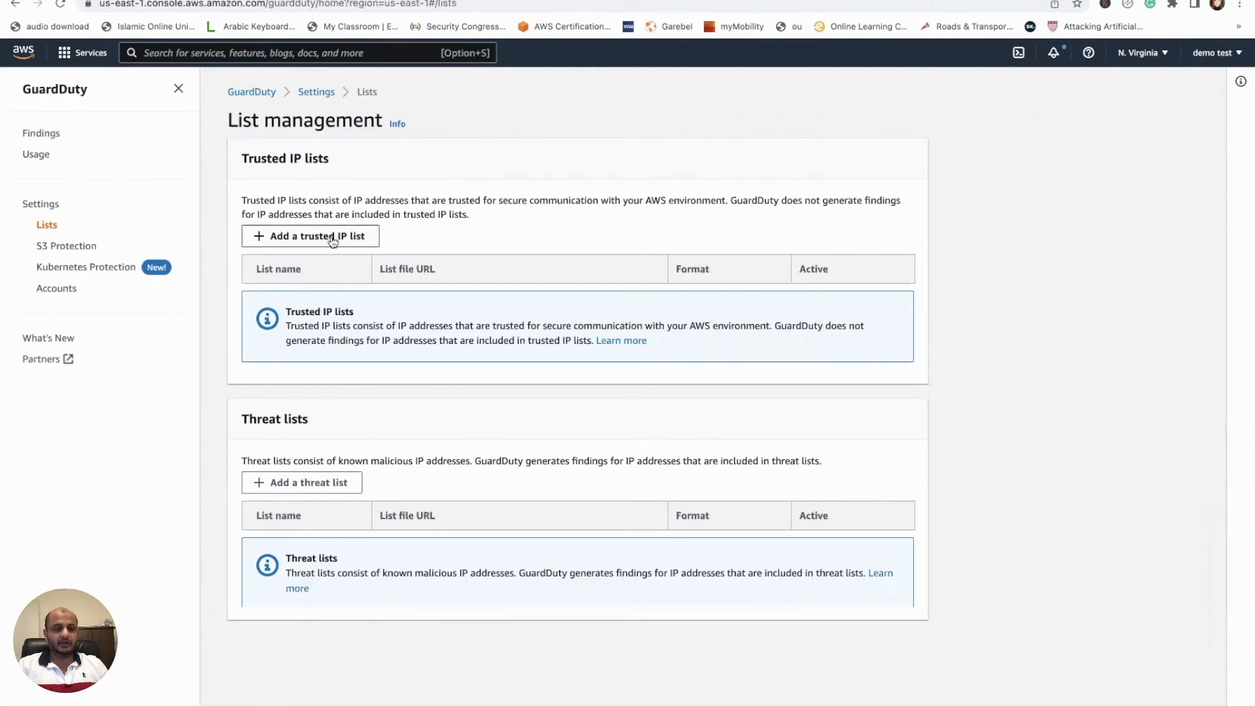
{"action": "mouse_move", "coordinate": [331, 486]}
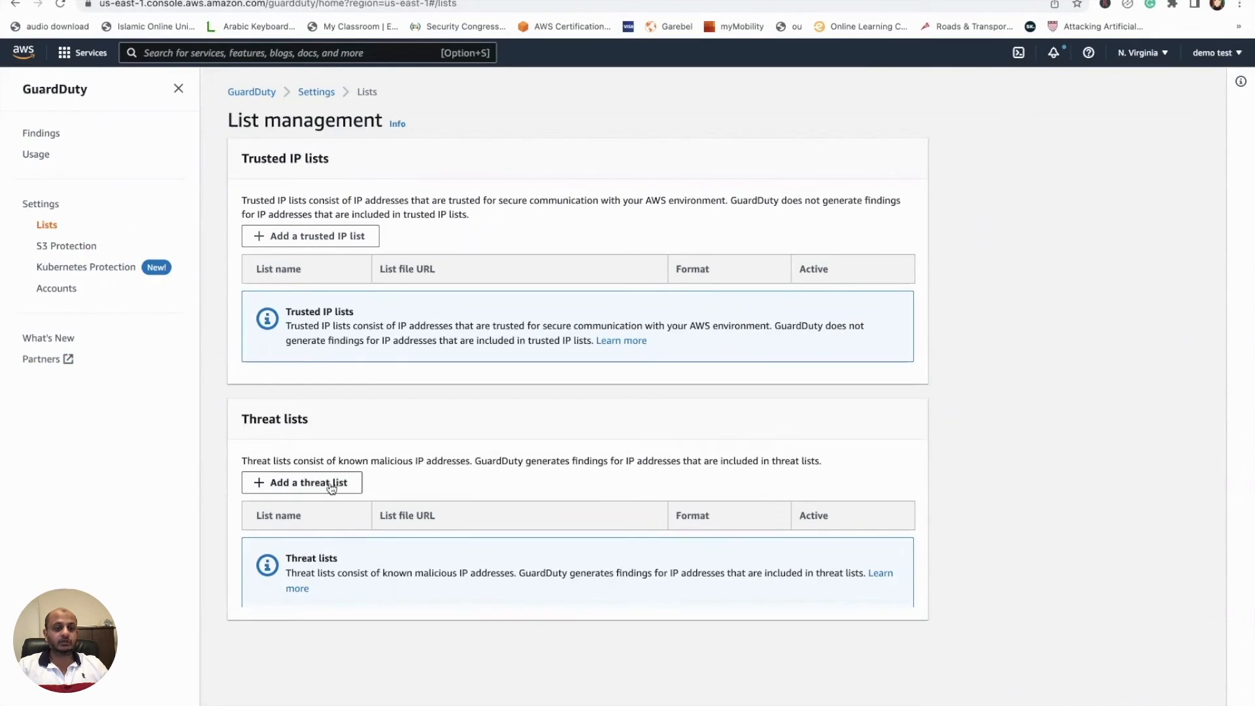
{"action": "mouse_move", "coordinate": [39, 204]}
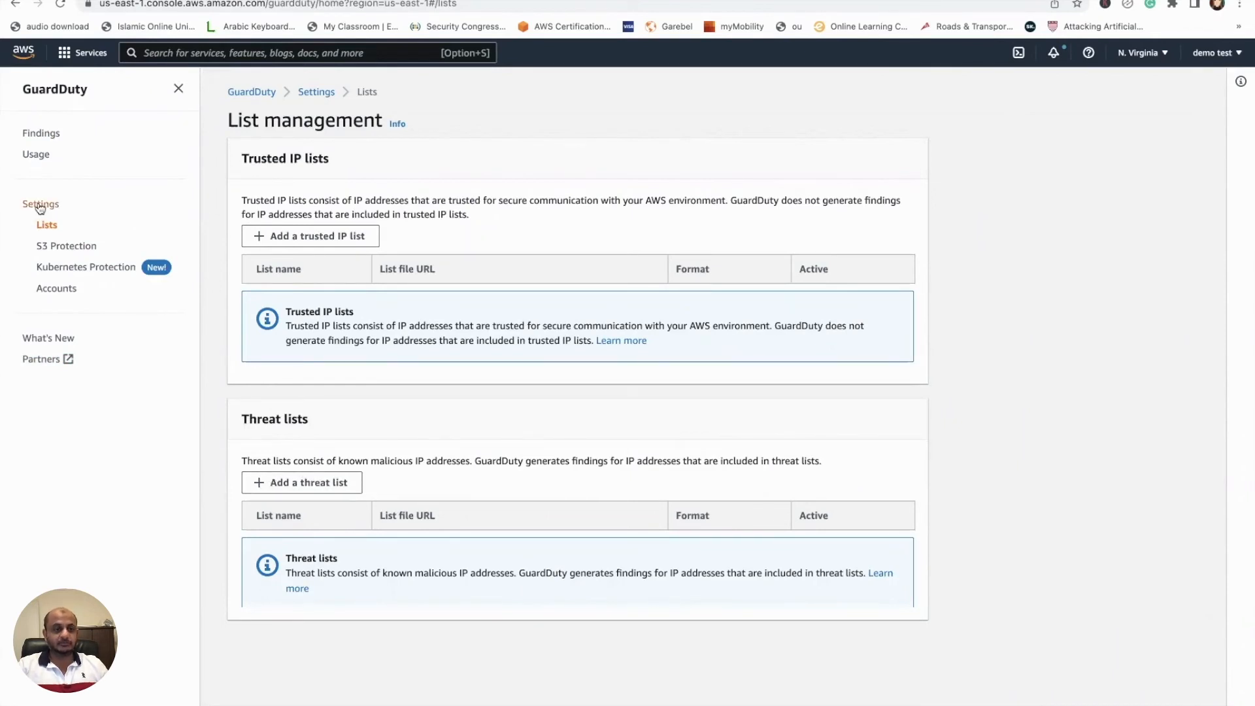
Disable GuardDuty from Settings and confirm, returning to the product landing page.
{"action": "left_click", "coordinate": [41, 203]}
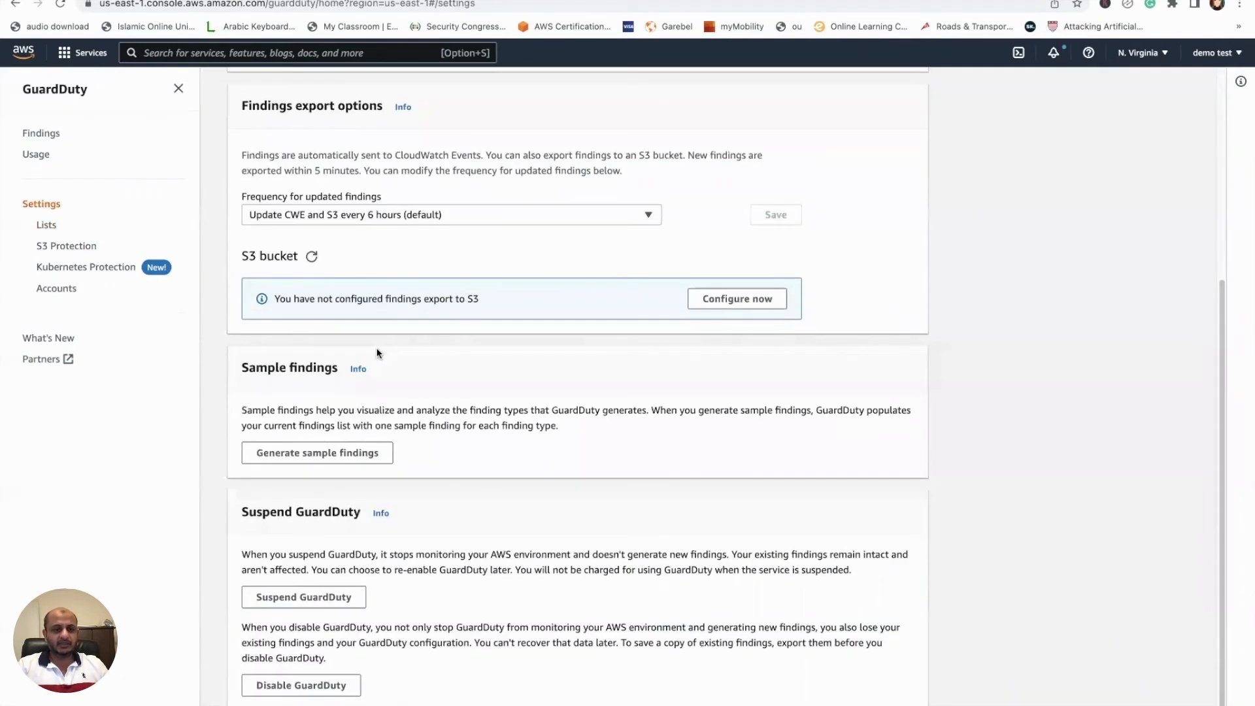
{"action": "mouse_move", "coordinate": [571, 484]}
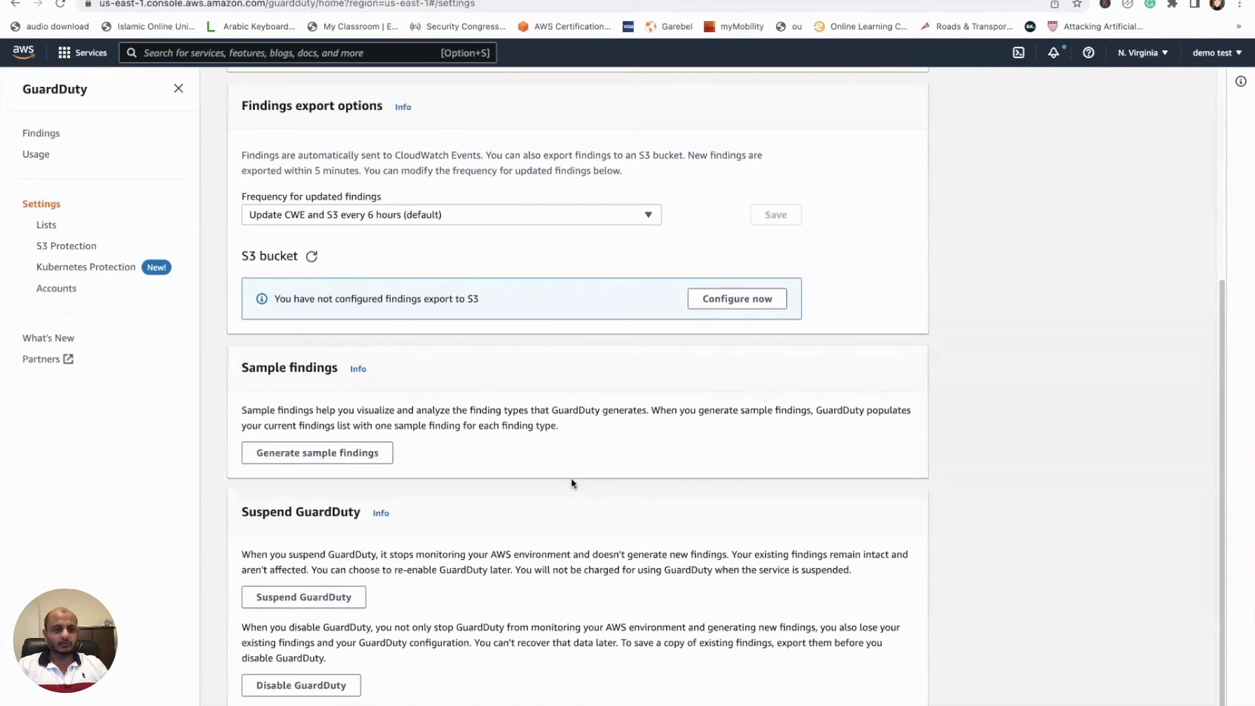
{"action": "mouse_move", "coordinate": [344, 668]}
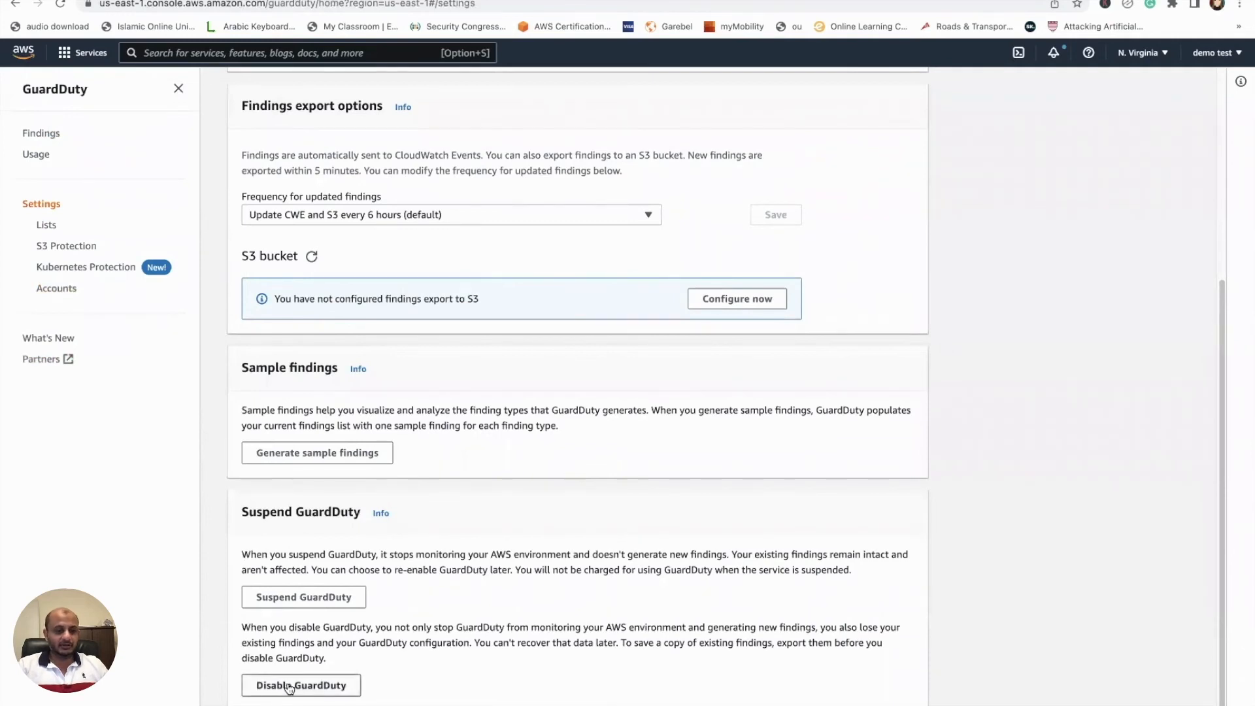
{"action": "left_click", "coordinate": [300, 684]}
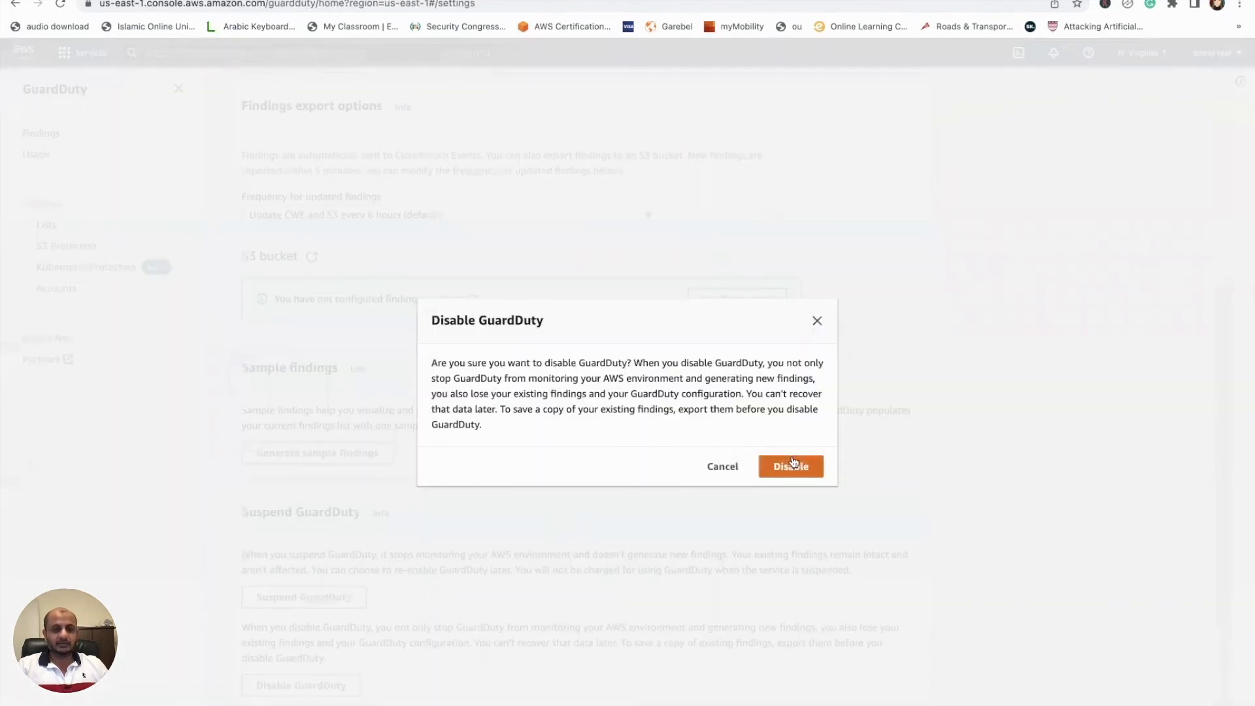
{"action": "left_click", "coordinate": [790, 466]}
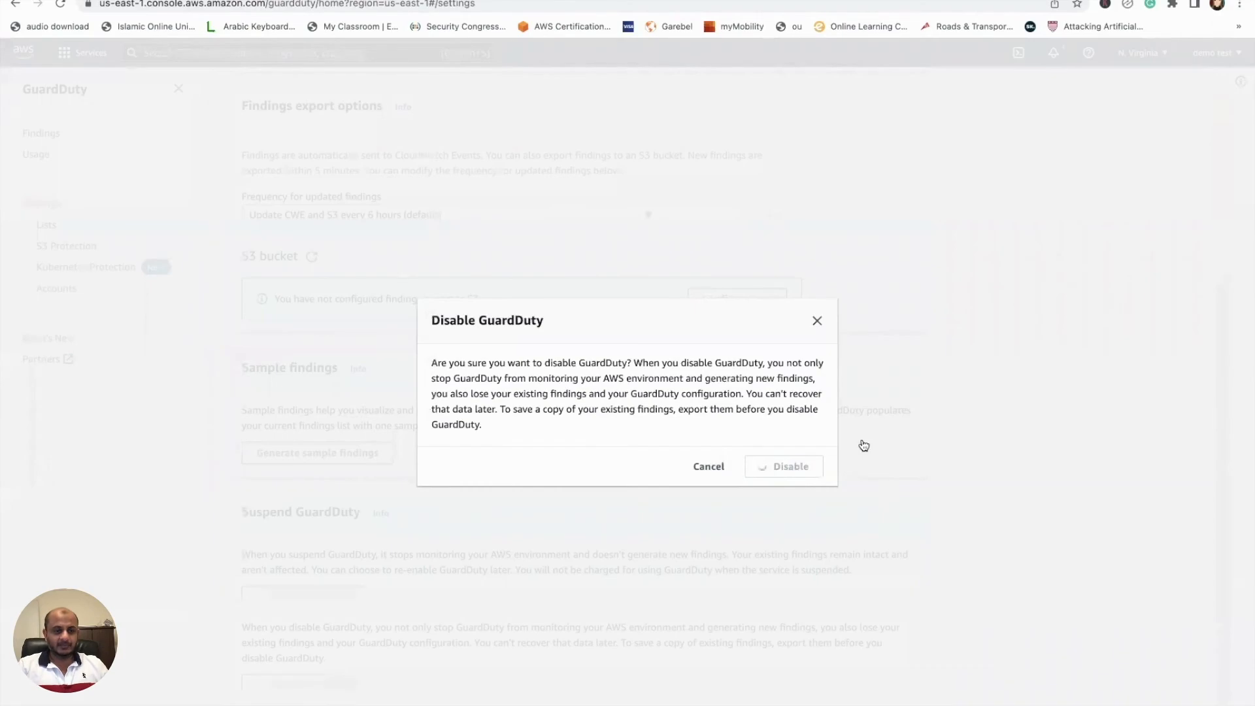
{"action": "left_click", "coordinate": [789, 466]}
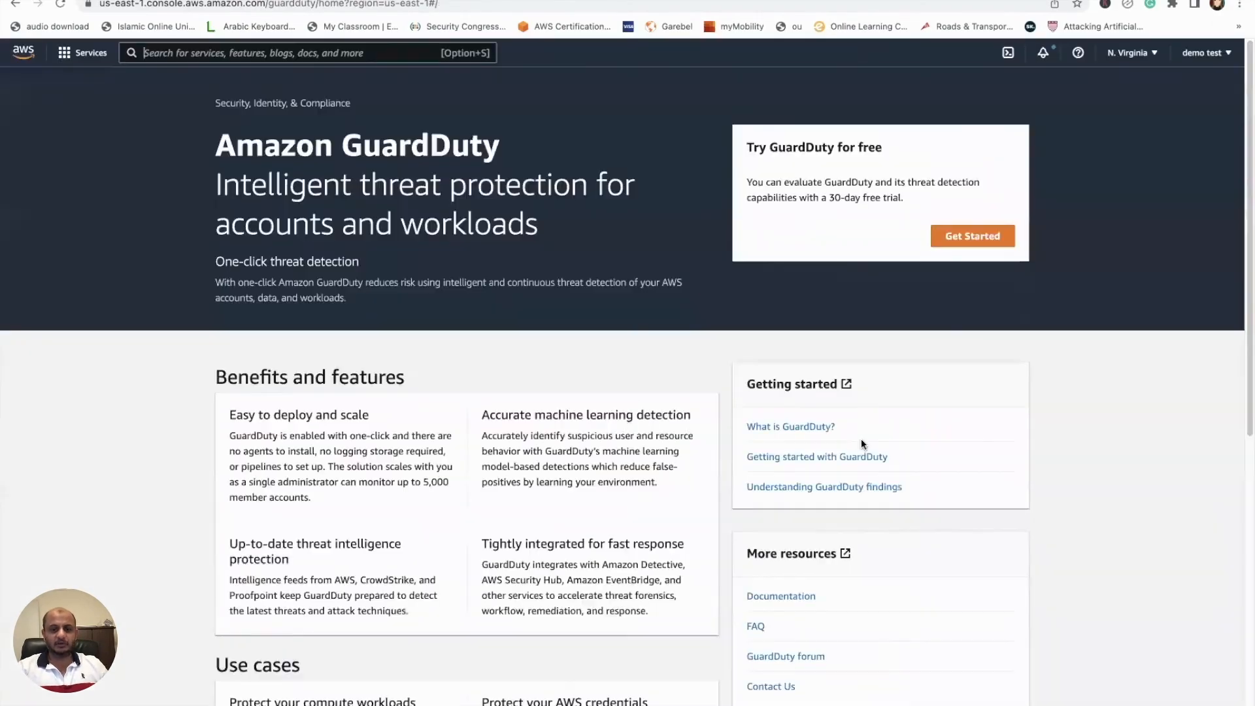